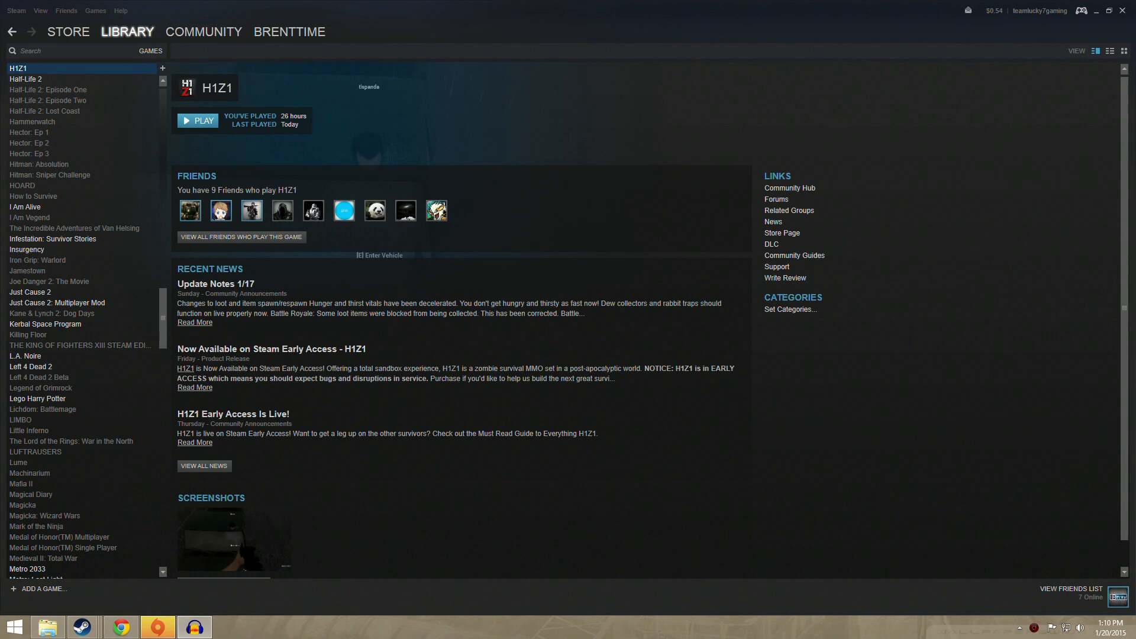
mouse_move(133, 113)
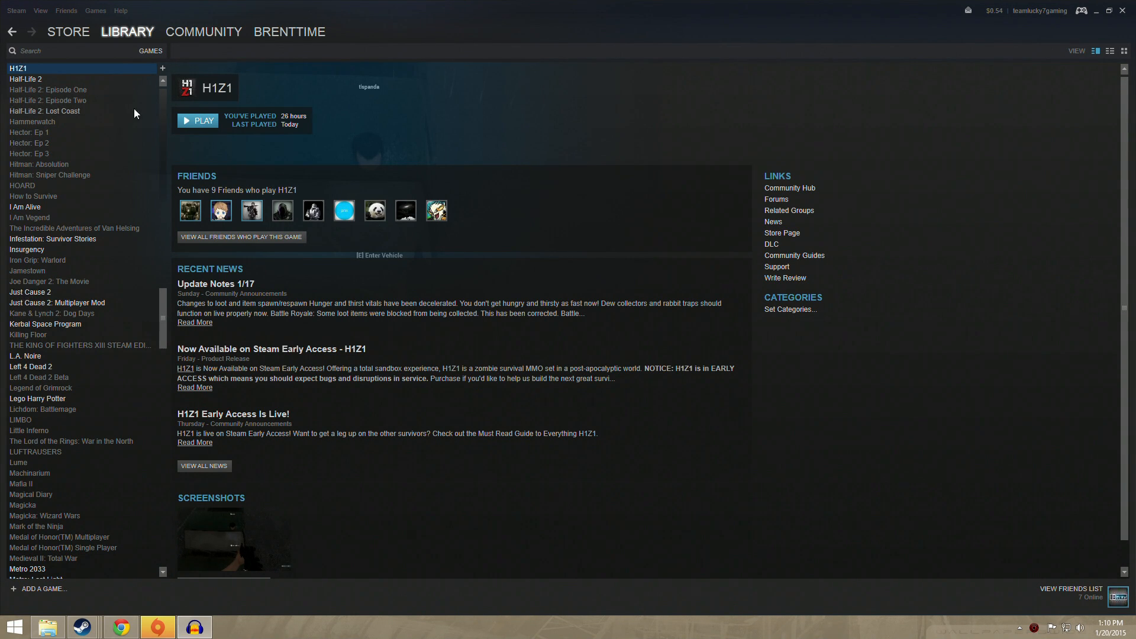
mouse_move(110, 45)
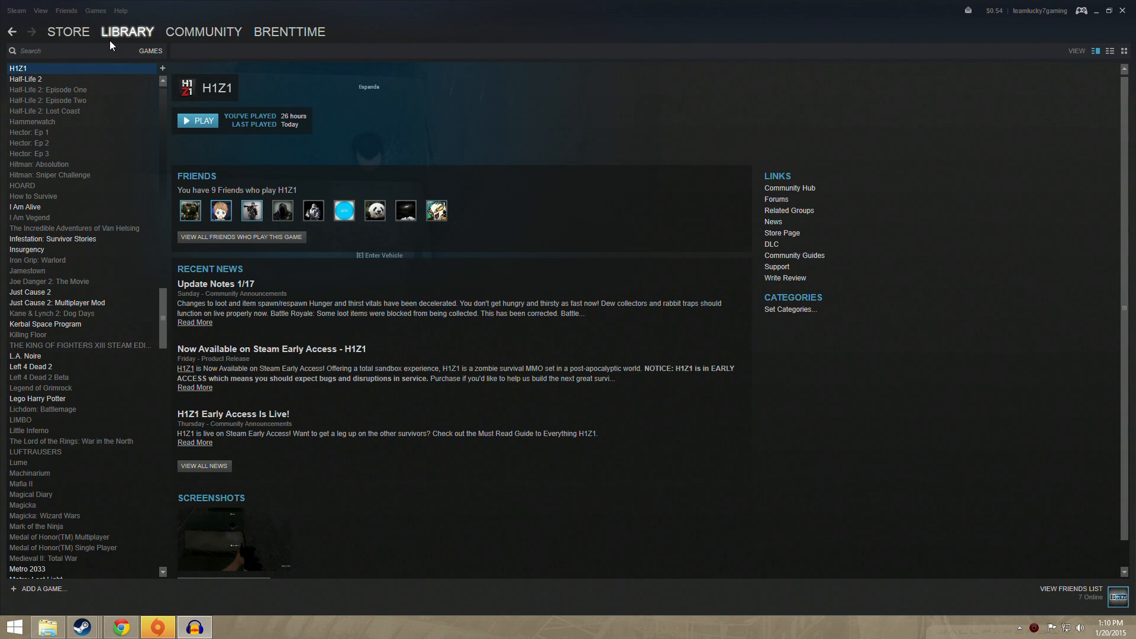
mouse_move(196, 83)
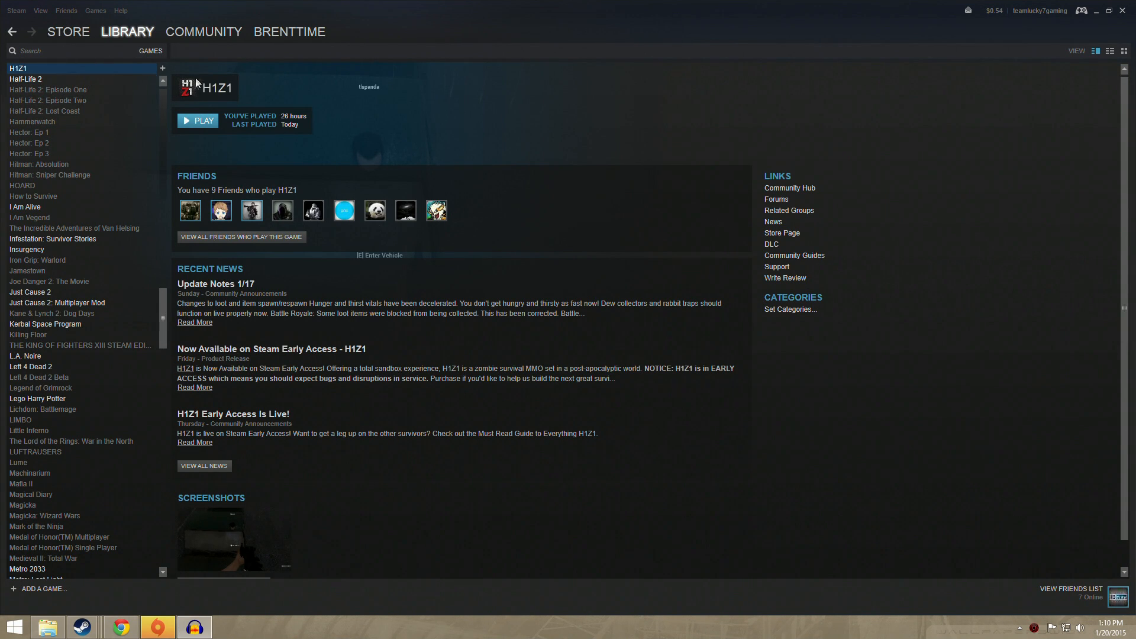
mouse_move(168, 326)
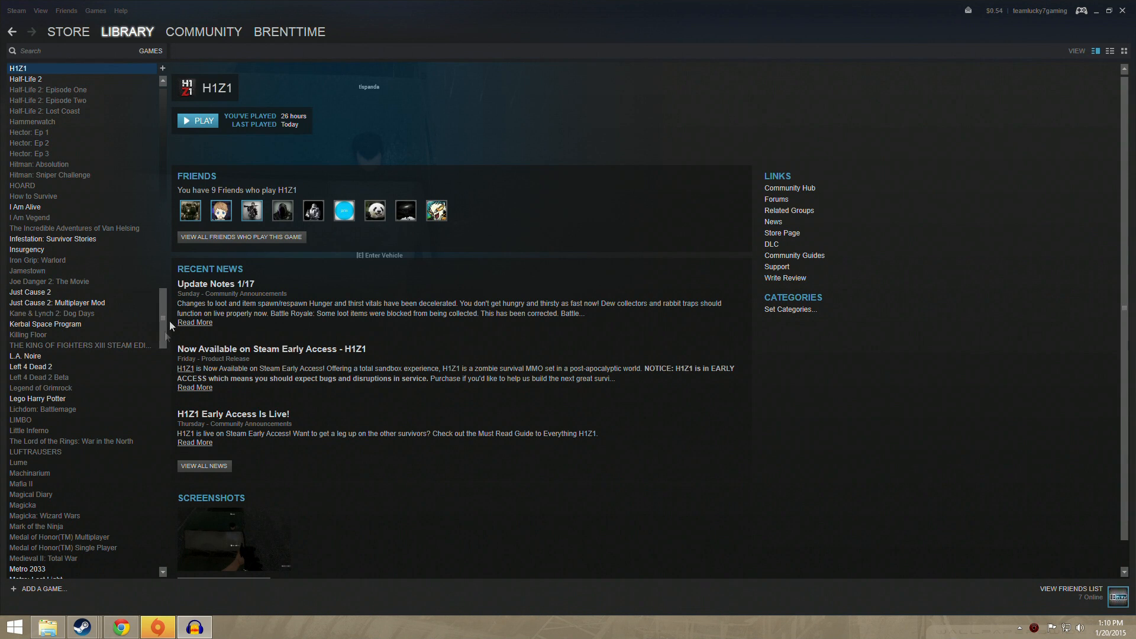
Step: Search the H1Z1 game folder for useroptions
scroll(up, 3)
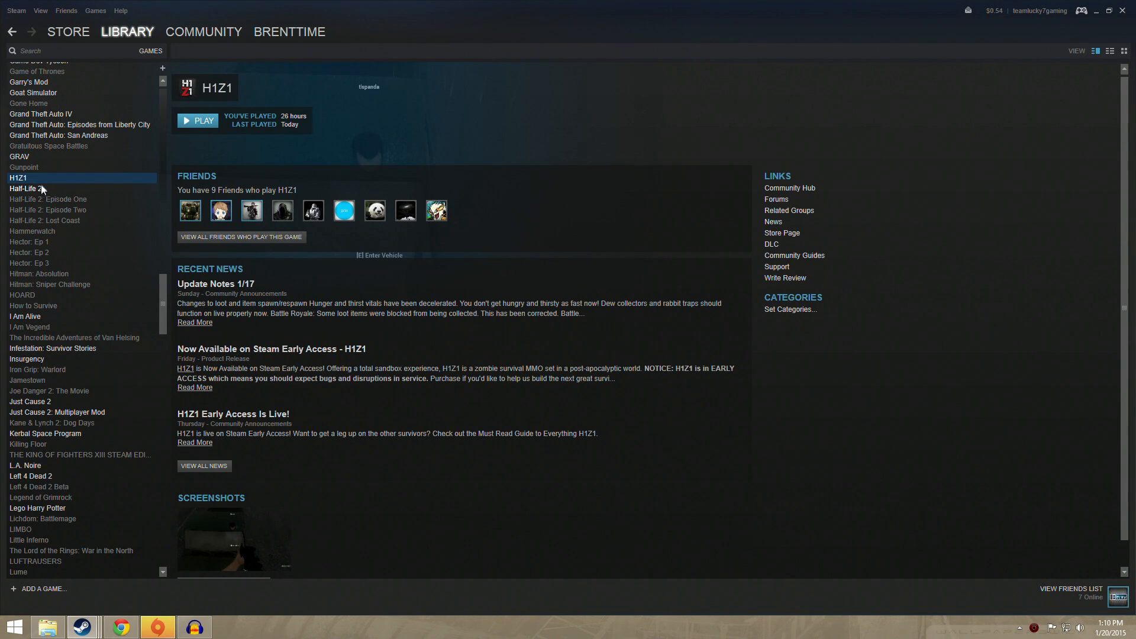
right_click(18, 177)
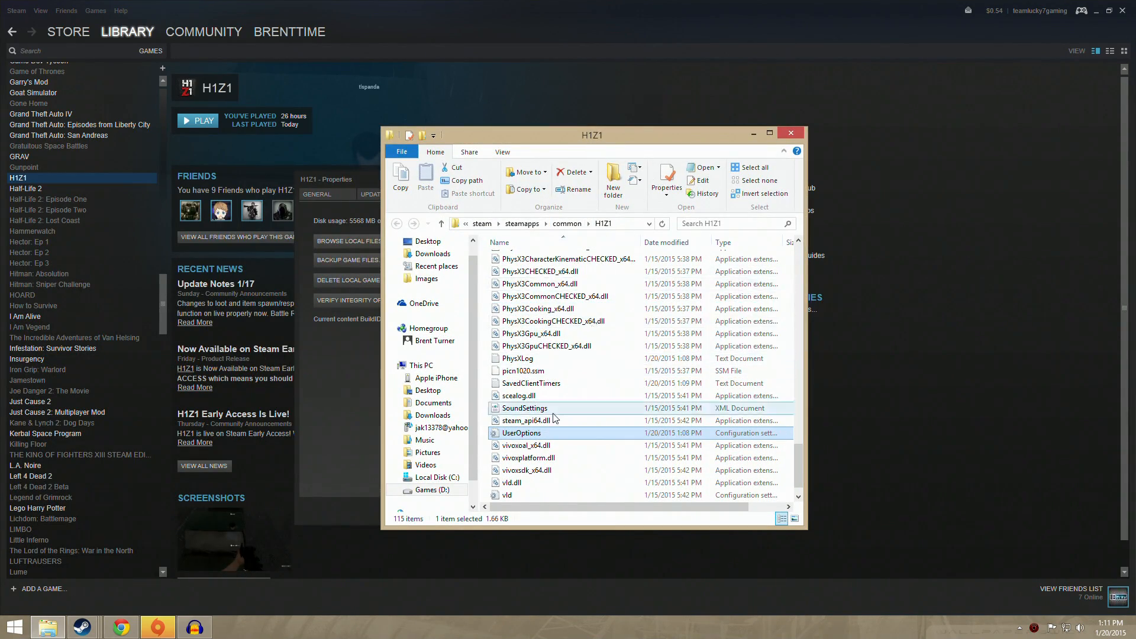
scroll(up, 3)
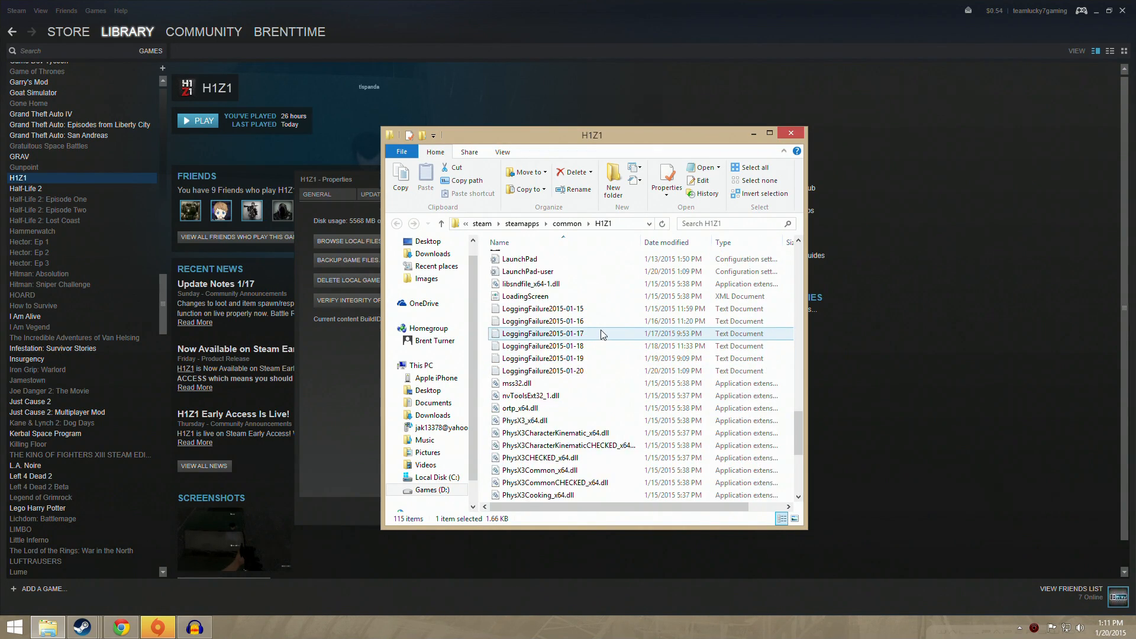
scroll(down, 3)
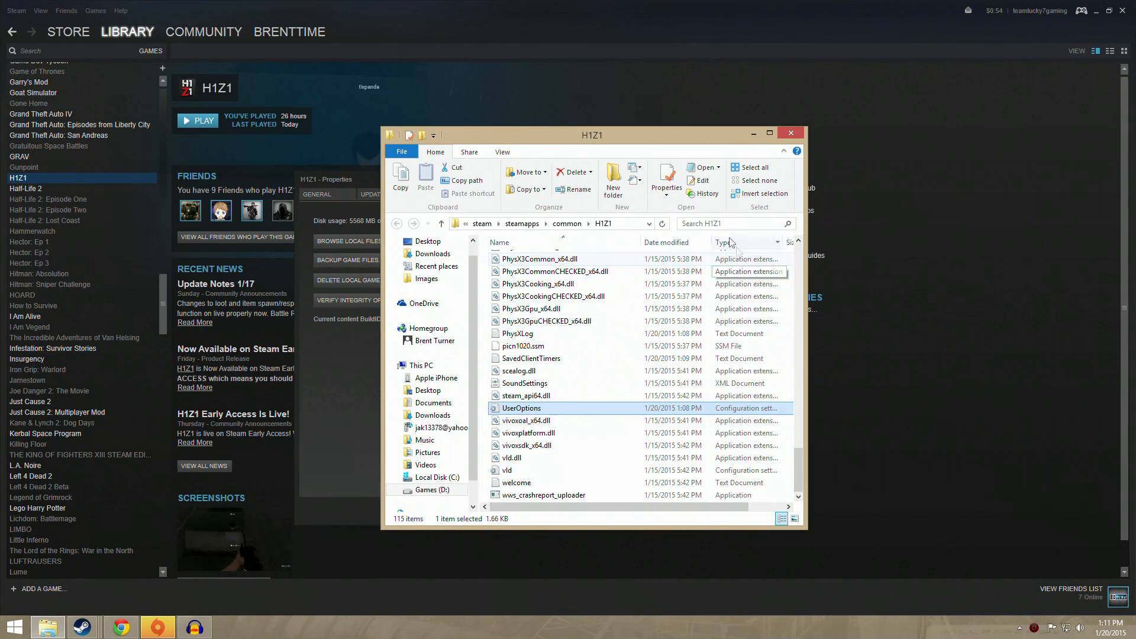
click(728, 223)
text(useroptions)
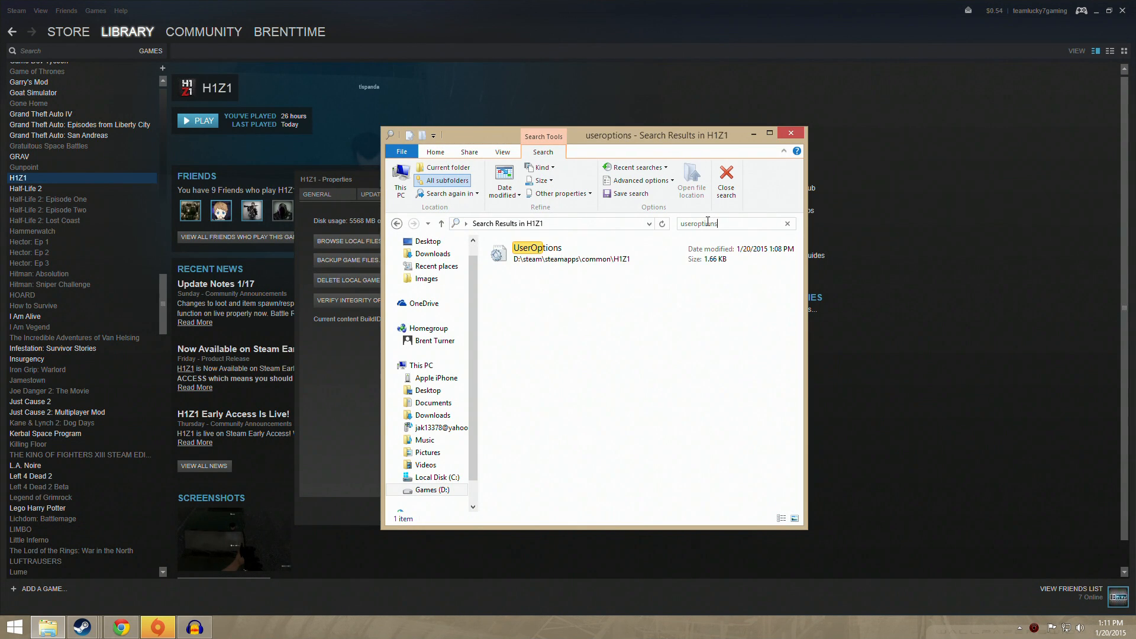
Step: Open the UserOptions search result in Notepad via Open with
click(537, 248)
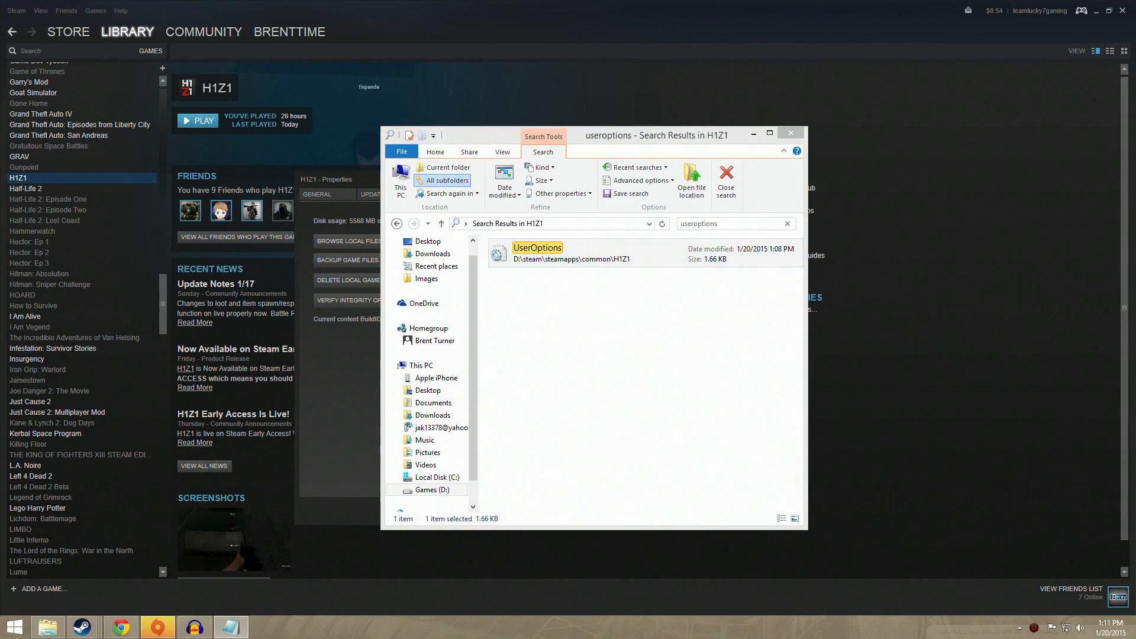
double_click(537, 254)
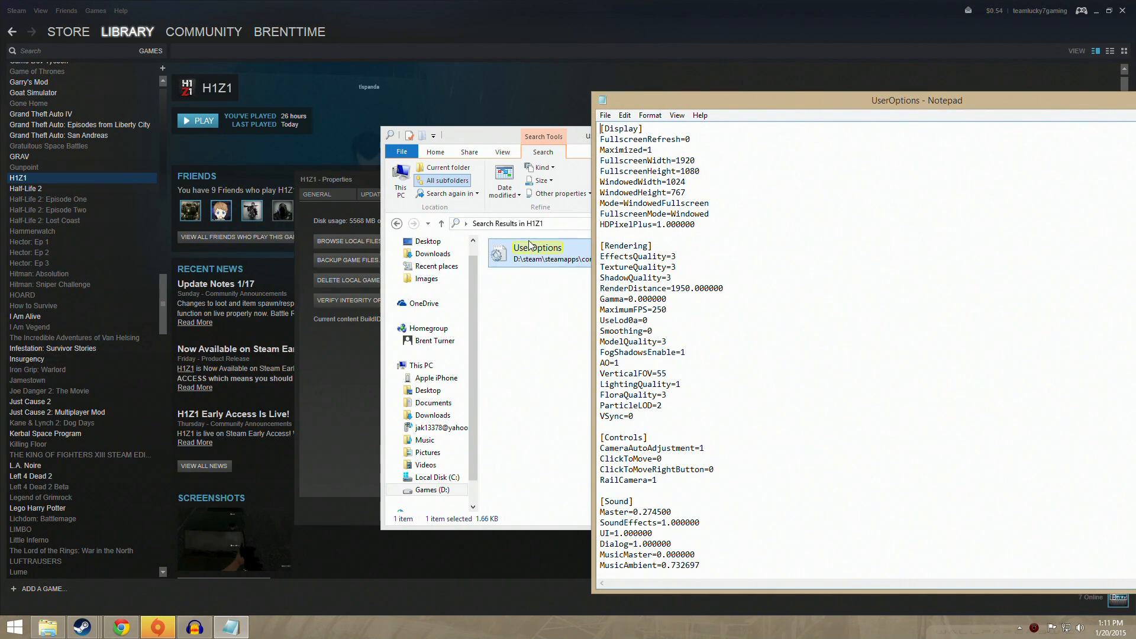
right_click(538, 251)
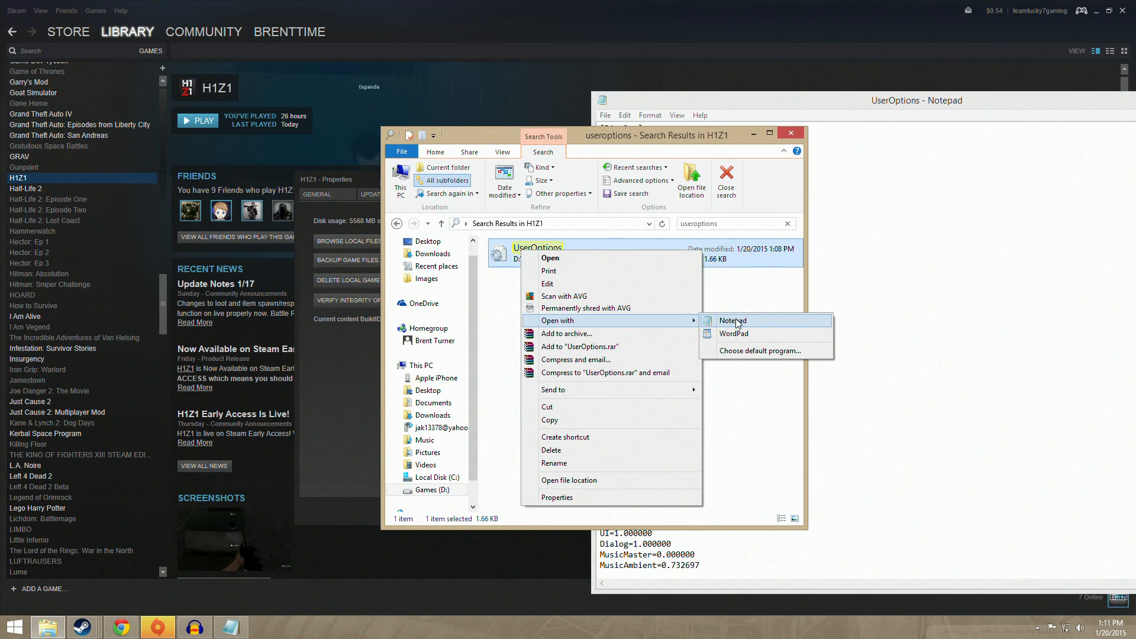
click(732, 320)
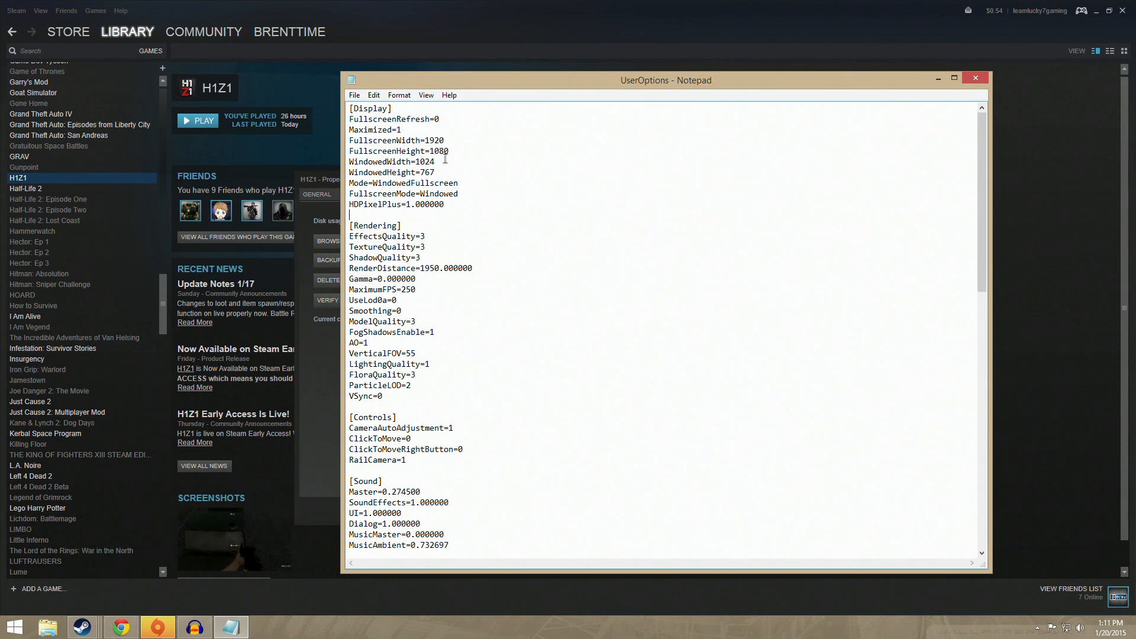
double_click(414, 182)
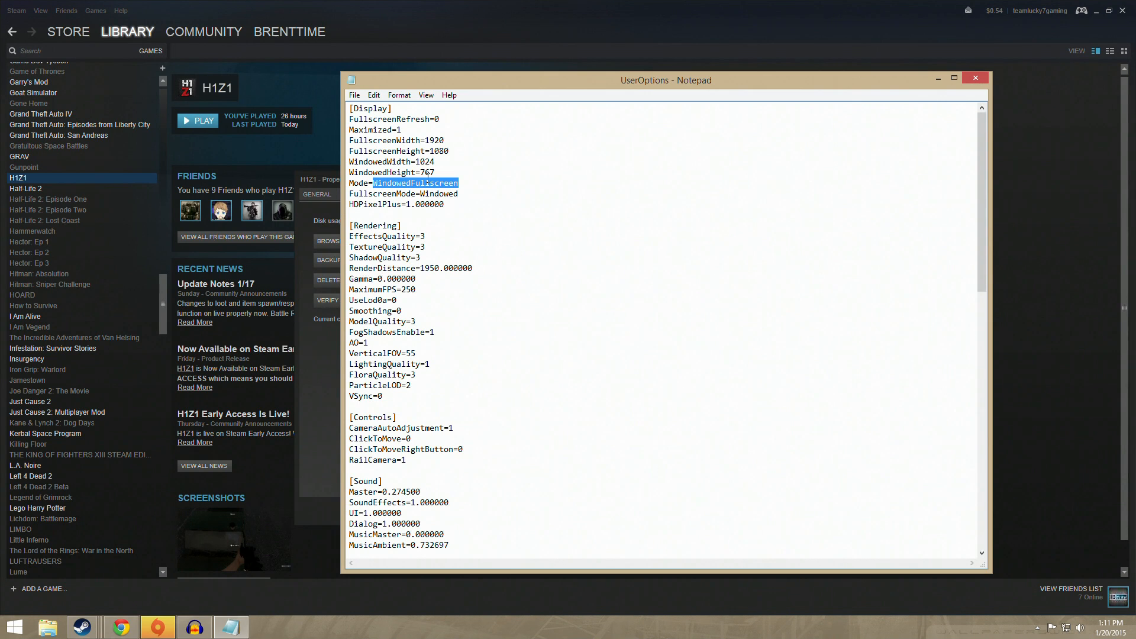
text(Fullsc)
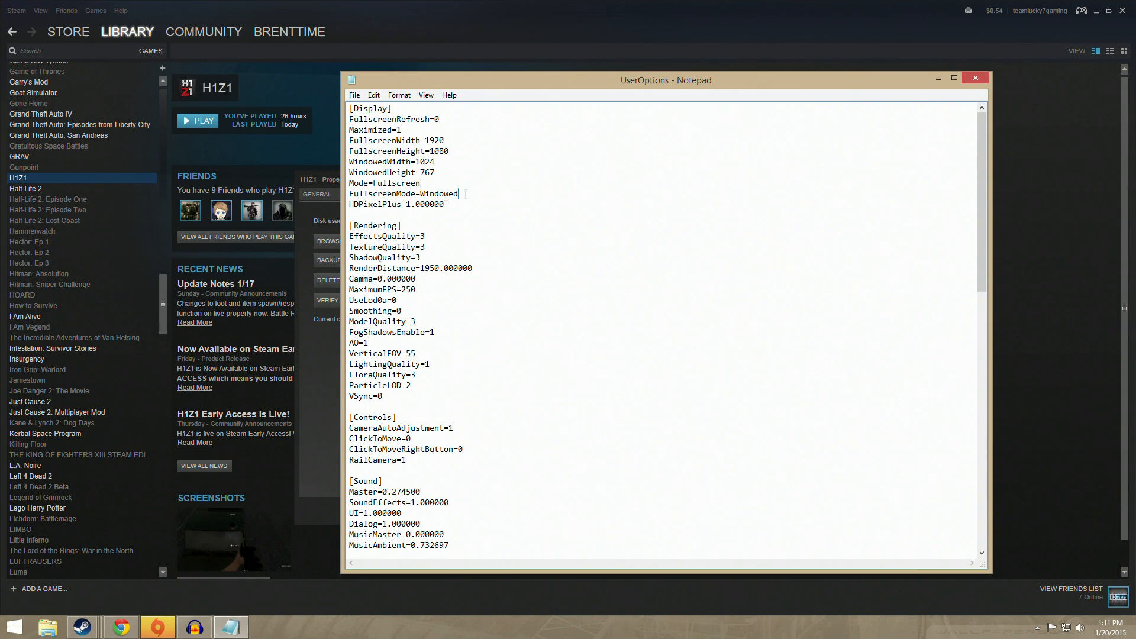
text(Full)
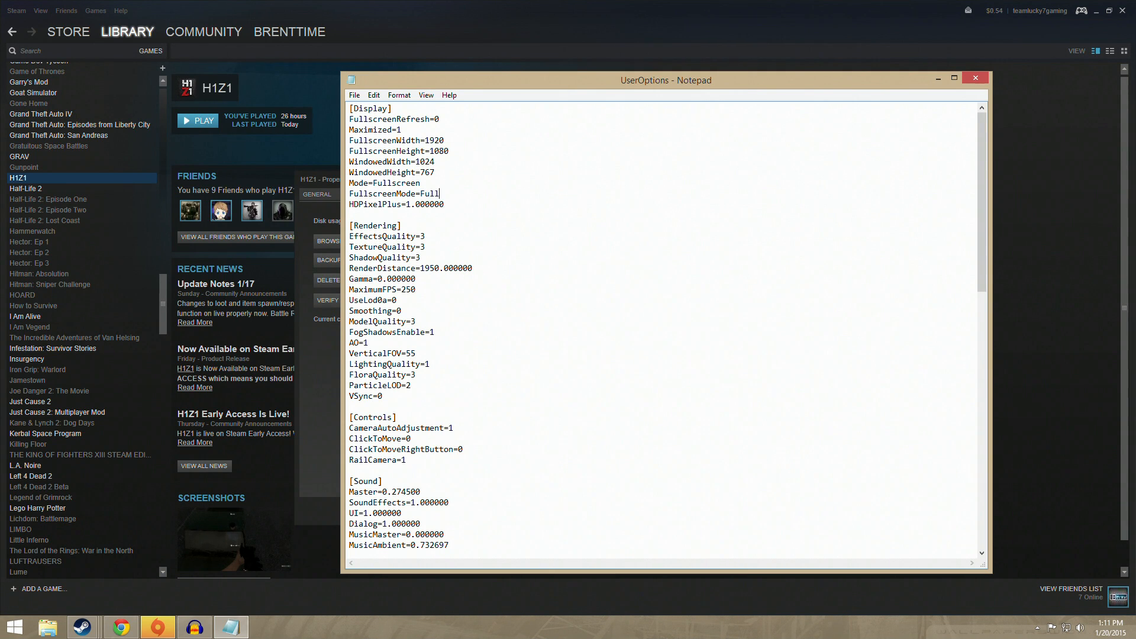
text(screen)
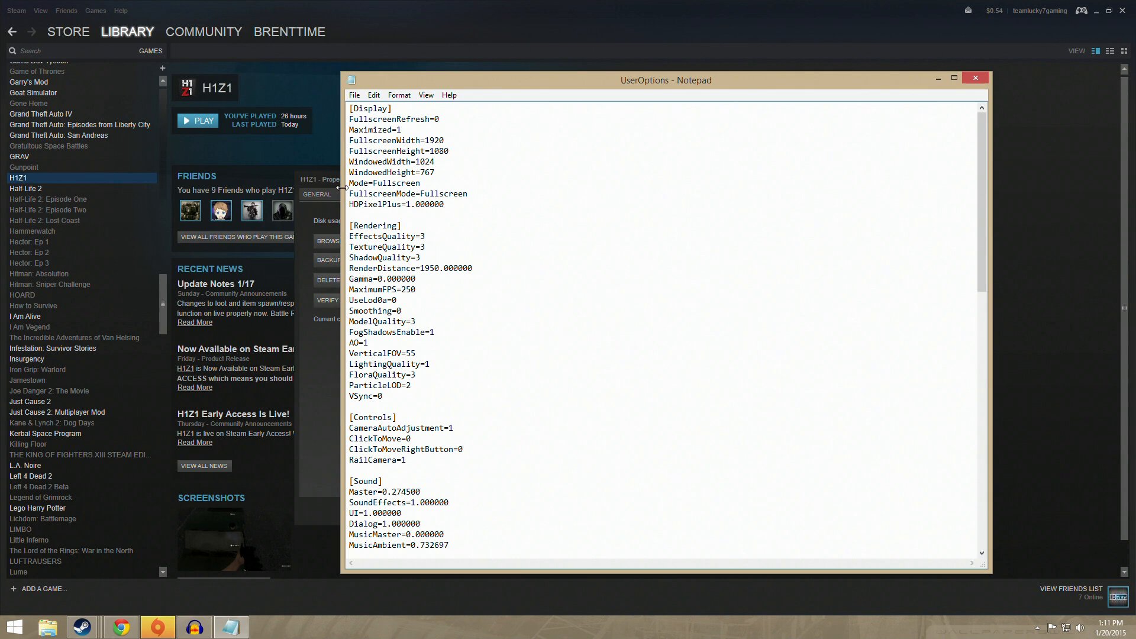
text(Win)
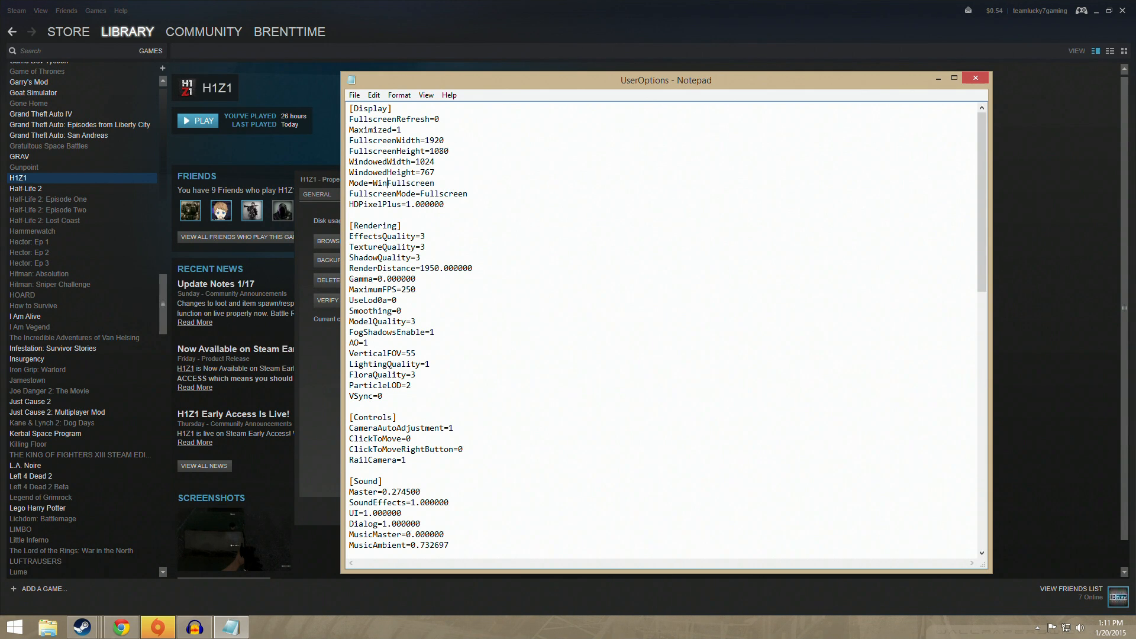
text(dowed)
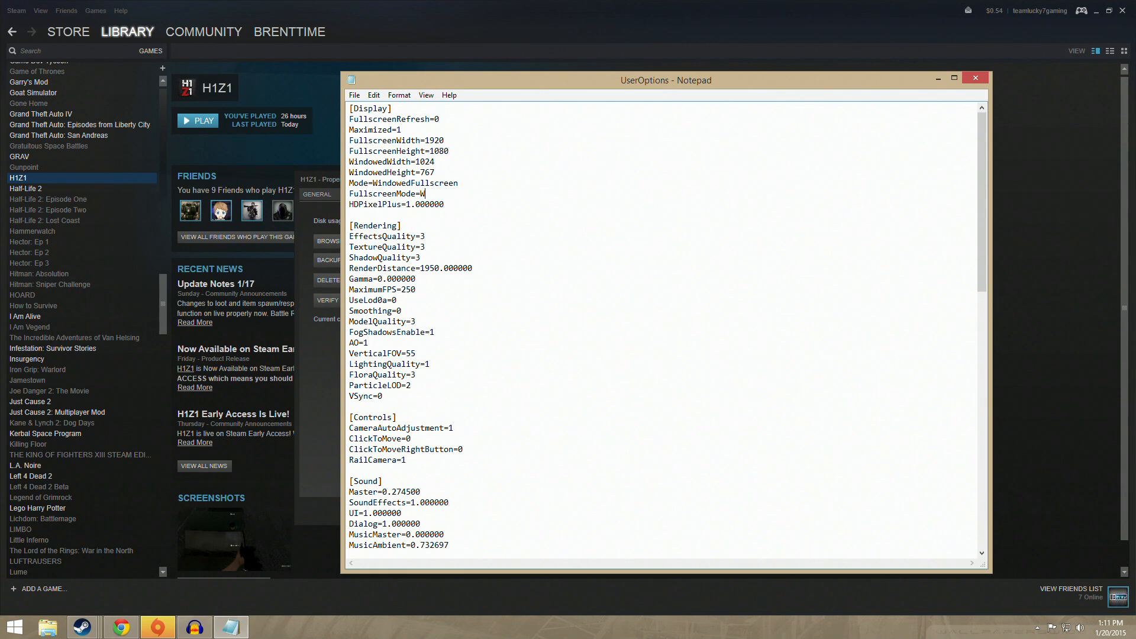
text(indowed)
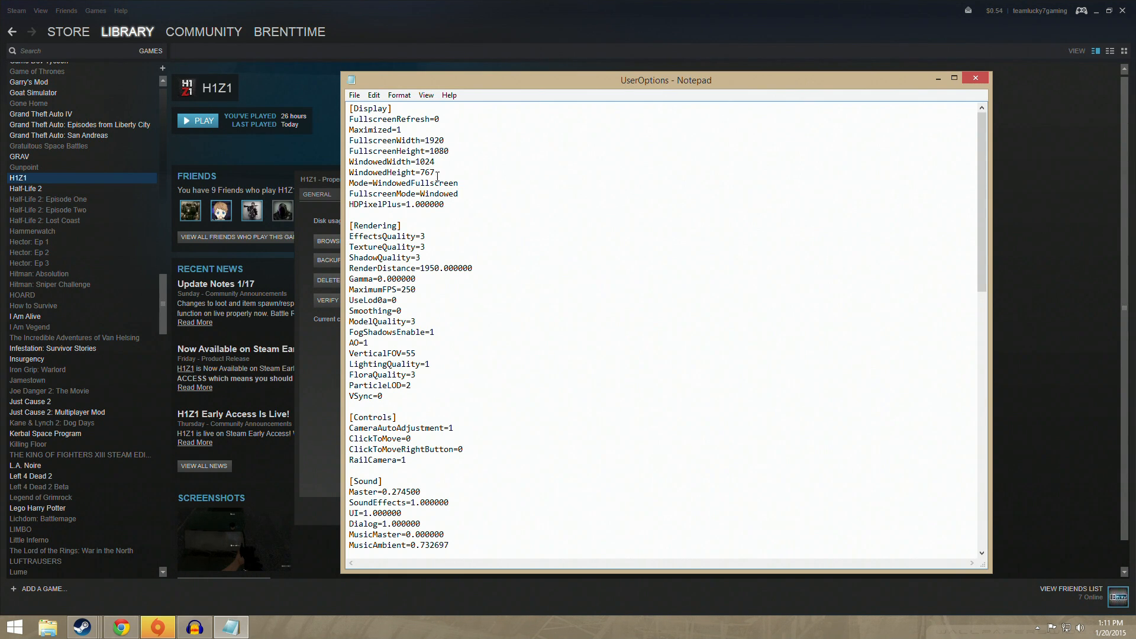
Step: Try retyping the Mode and FullscreenMode values as Windowed and Fullscreen in UserOptions
double_click(438, 193)
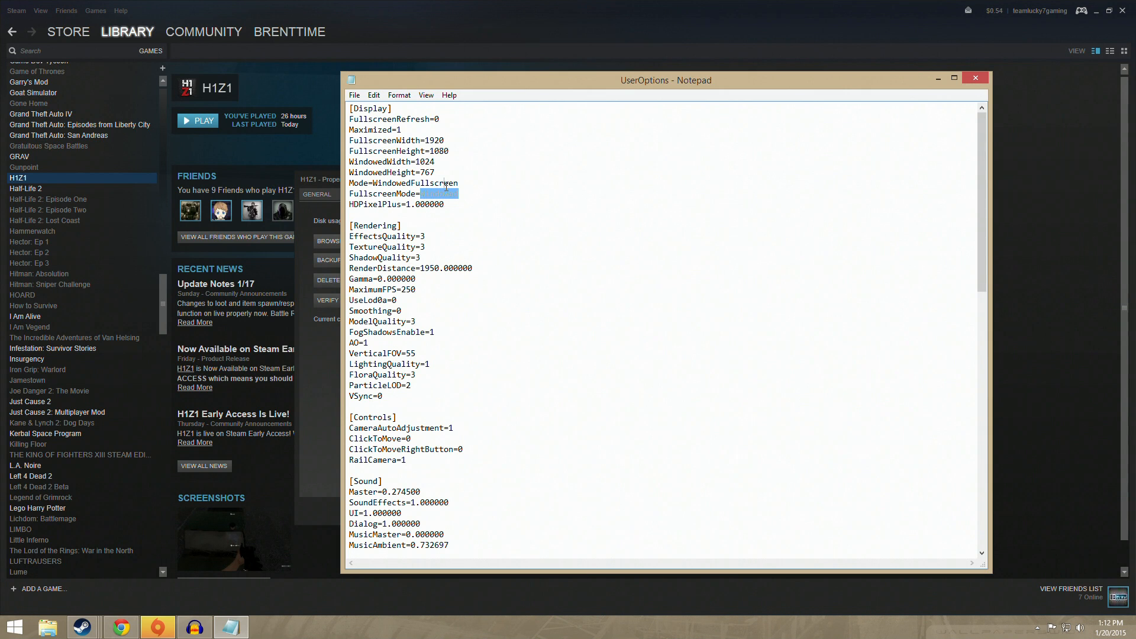
text(Windowed)
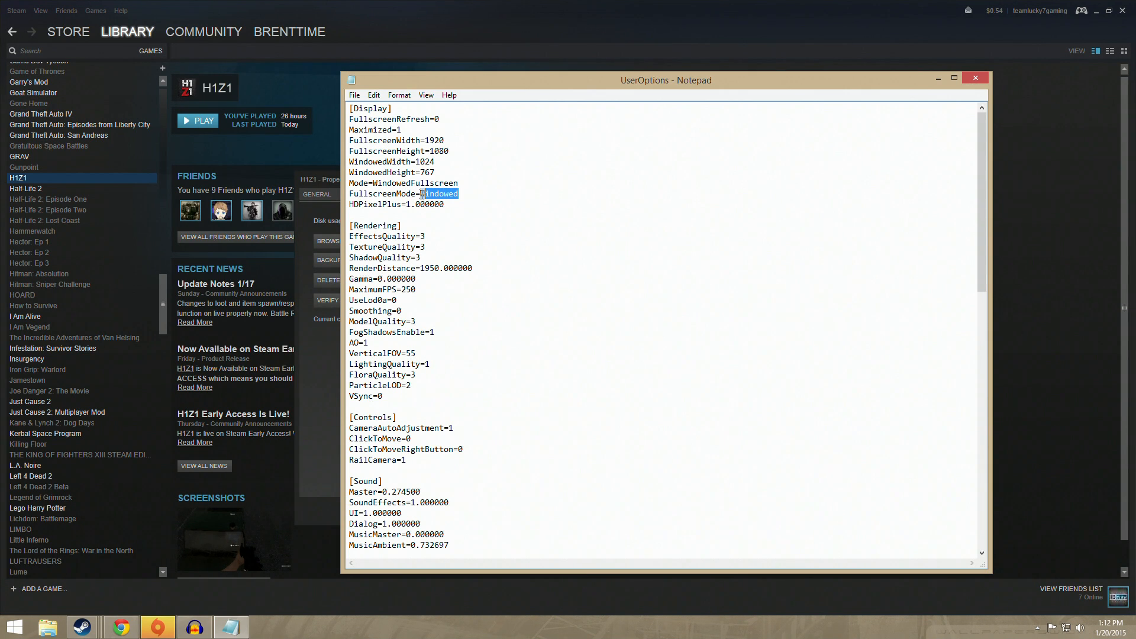
text(Fullscree)
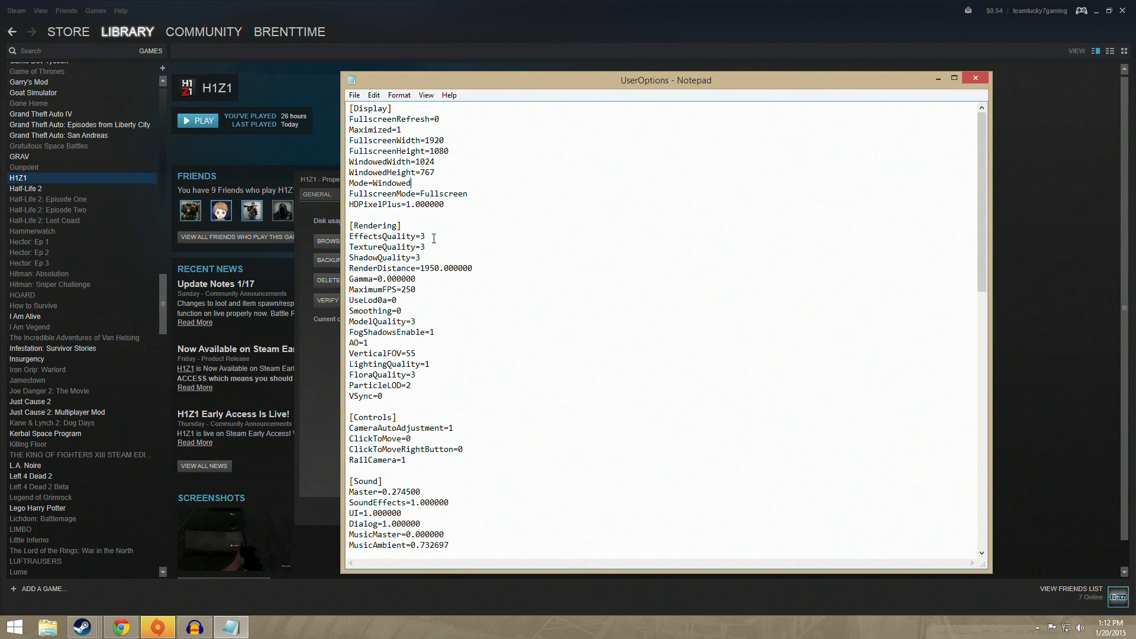
mouse_move(418, 190)
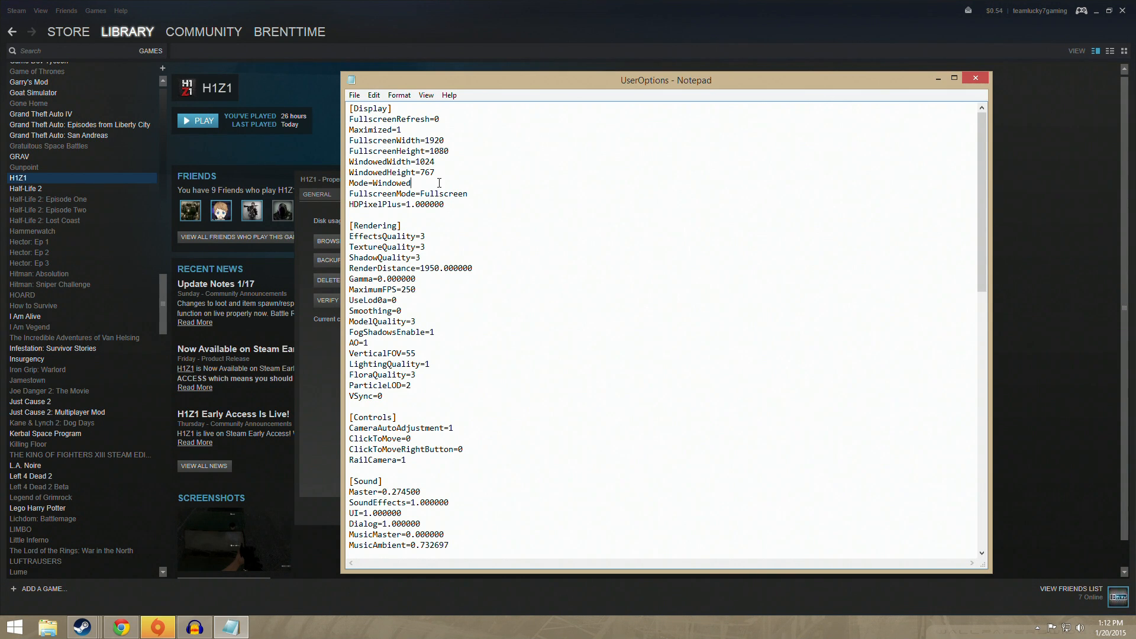
text(Fullsc)
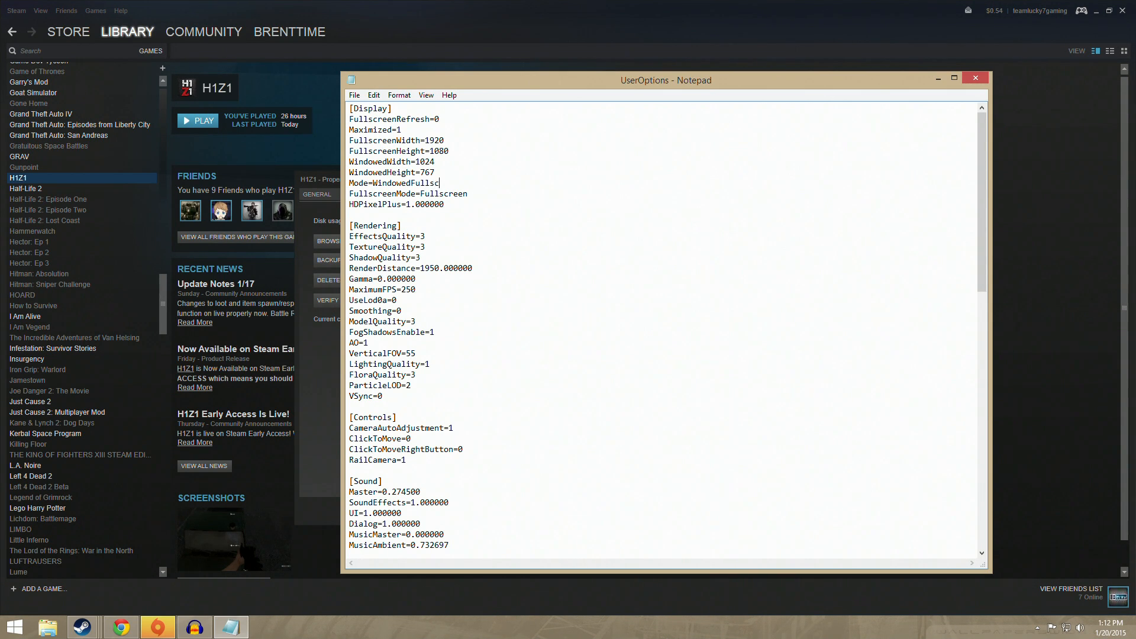
double_click(453, 194)
text(Windowed)
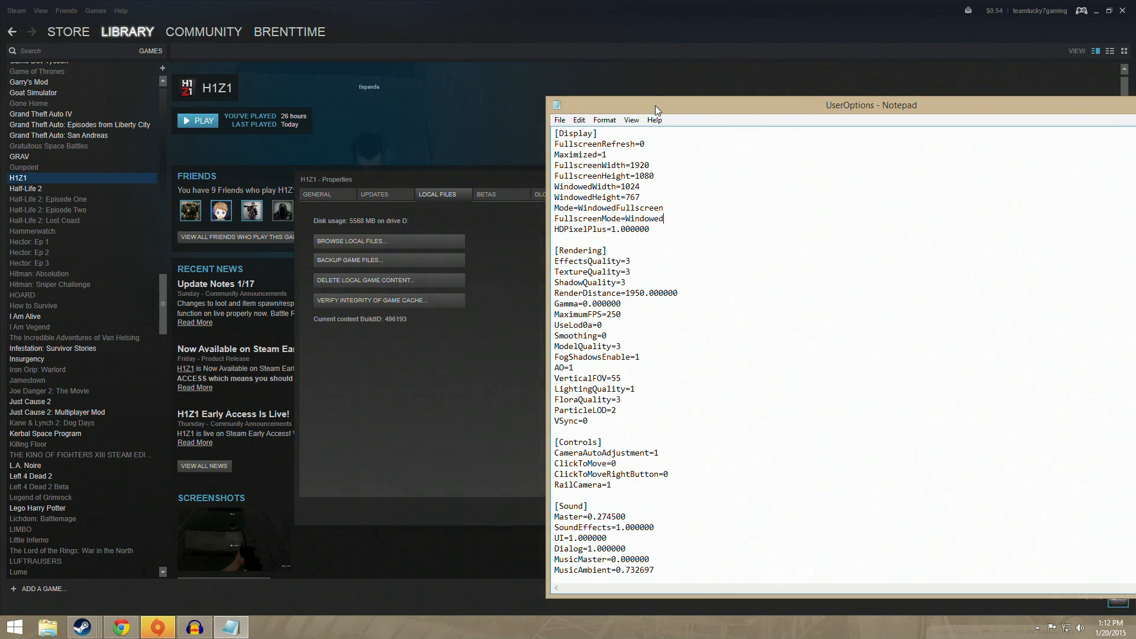
mouse_move(671, 239)
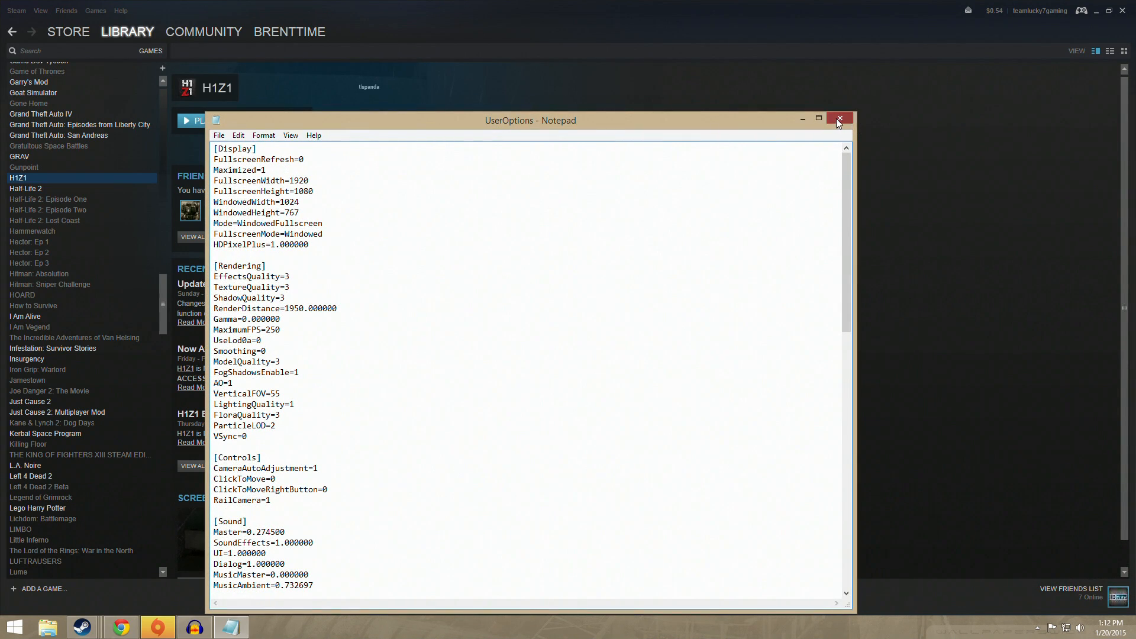
Step: Close the leftover UserOptions Notepad window
click(838, 119)
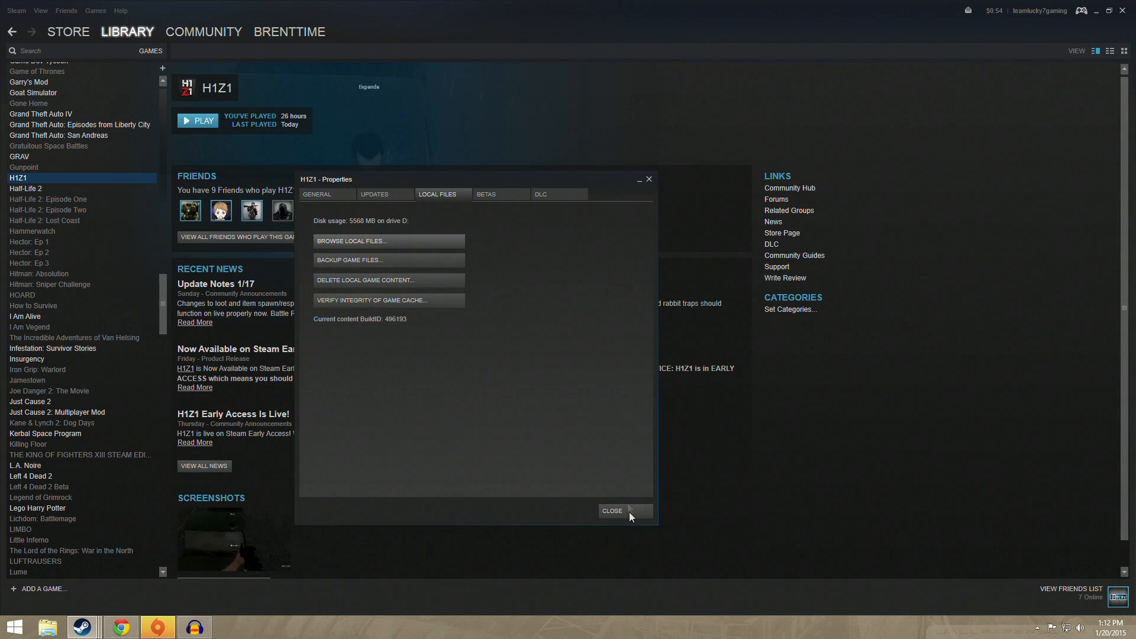
Step: Launch H1Z1 from the Steam library, then start it from the launcher's PLAY button
click(611, 511)
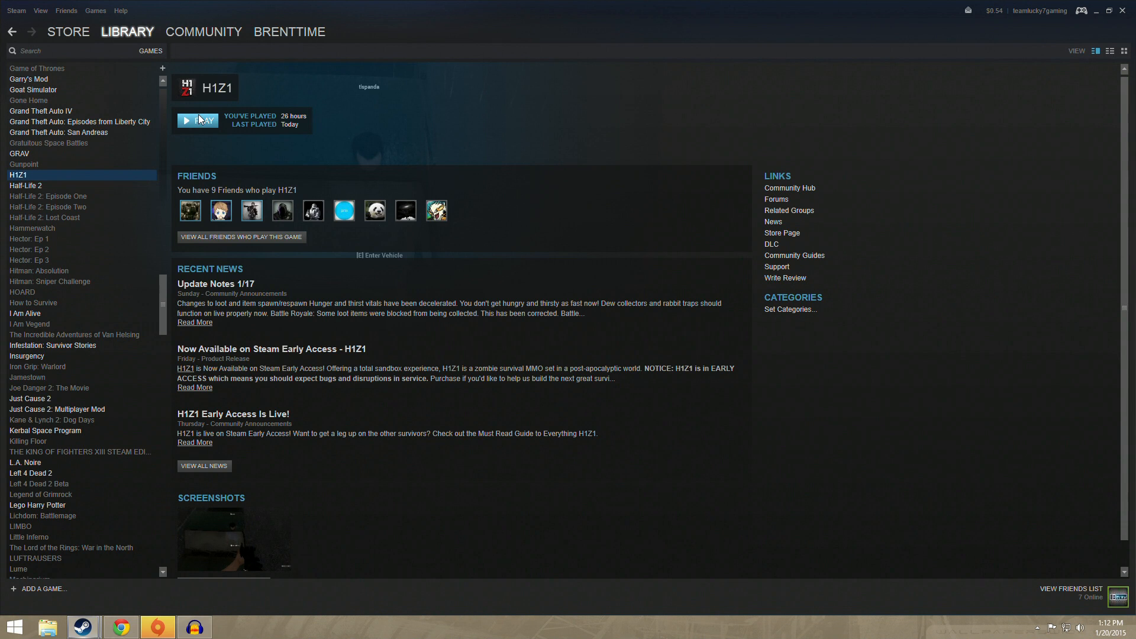
click(197, 120)
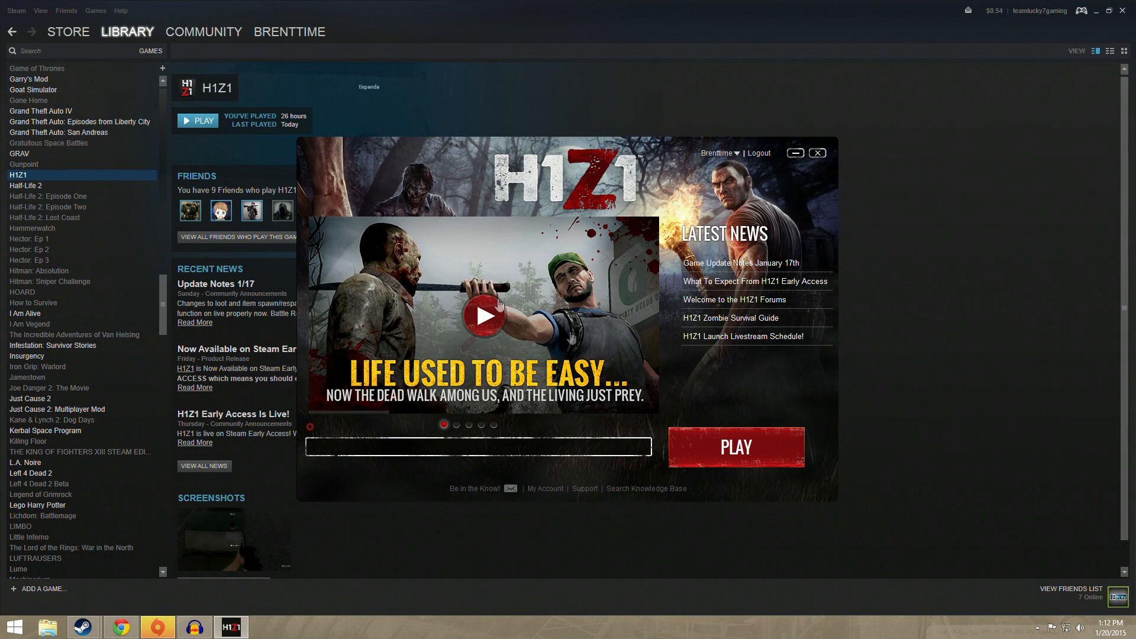
mouse_move(694, 458)
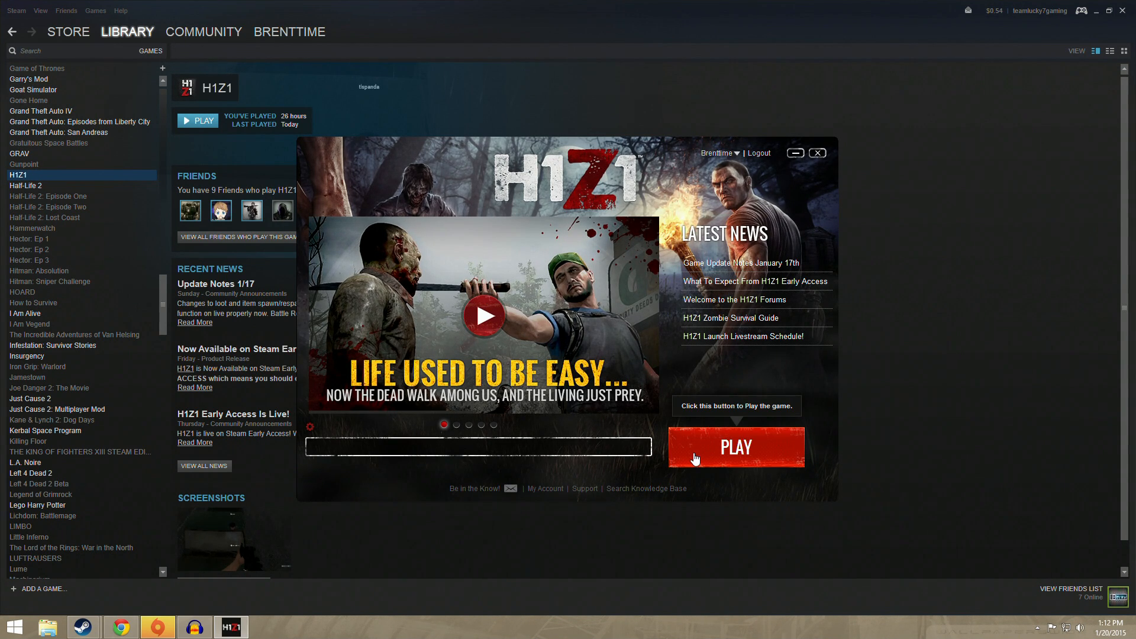
click(735, 446)
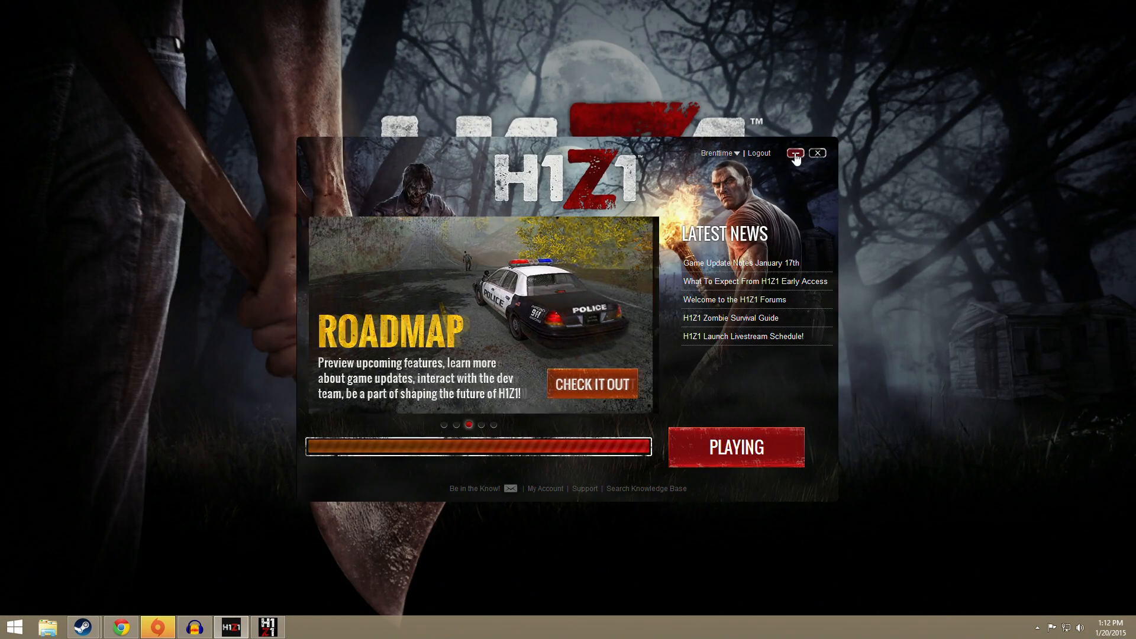
Step: Dismiss the launcher, friends overlay and early access note, then exit the game
click(735, 446)
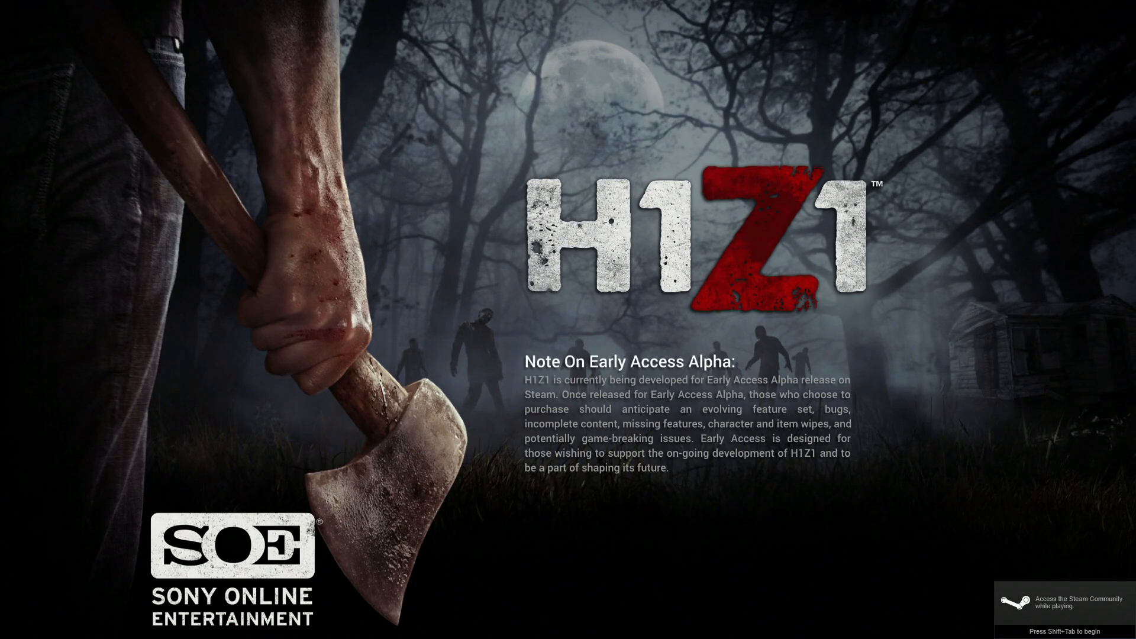
key(shift+tab)
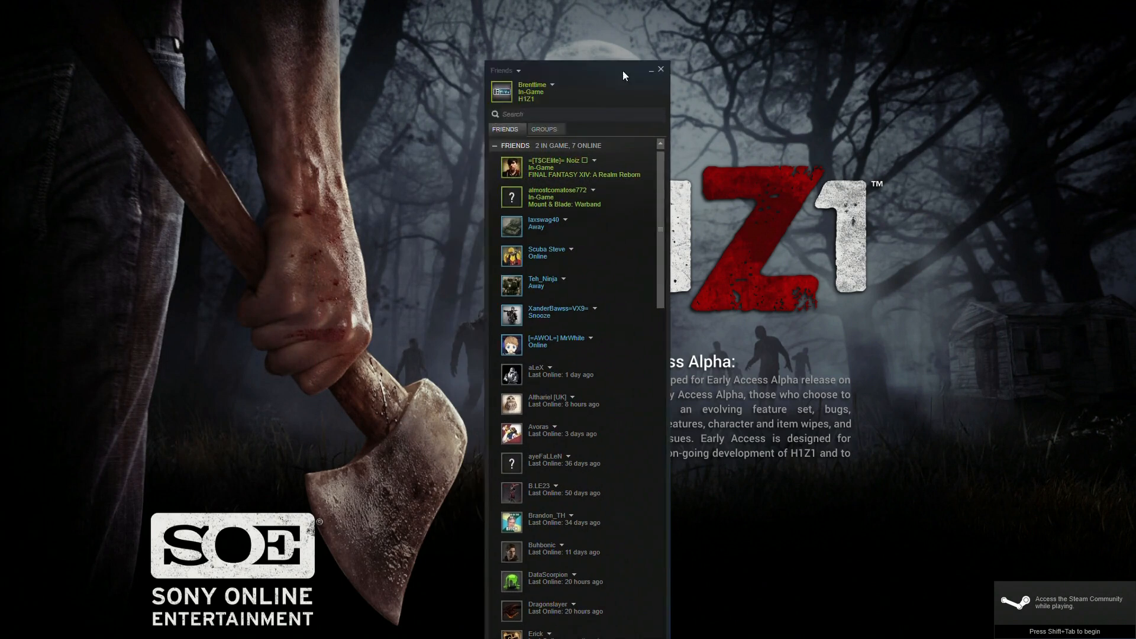
click(659, 68)
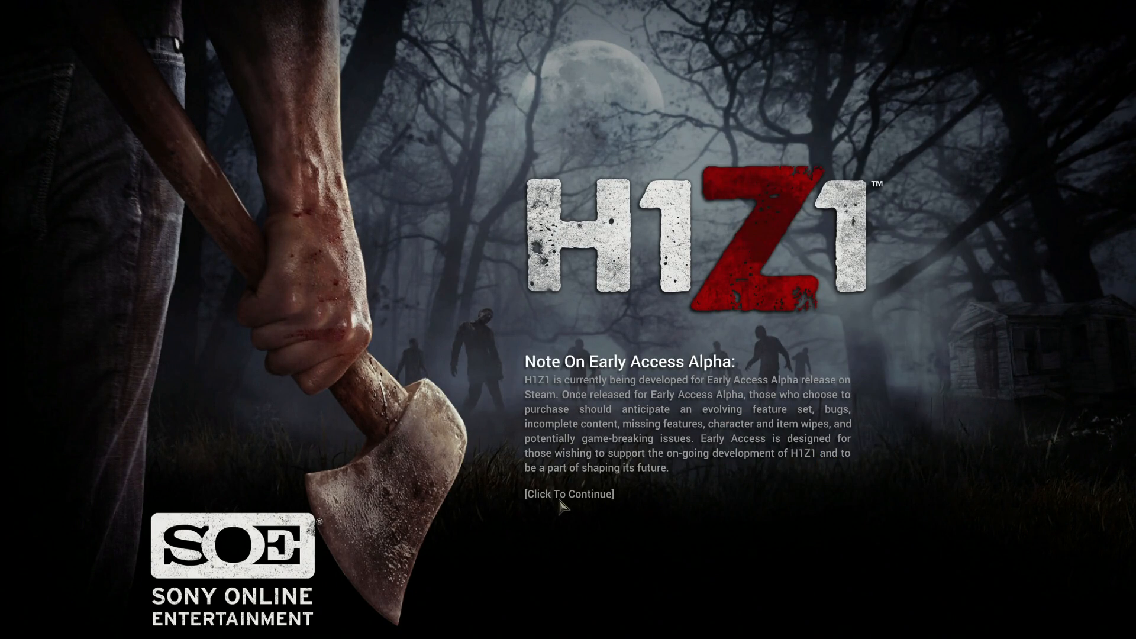
click(568, 494)
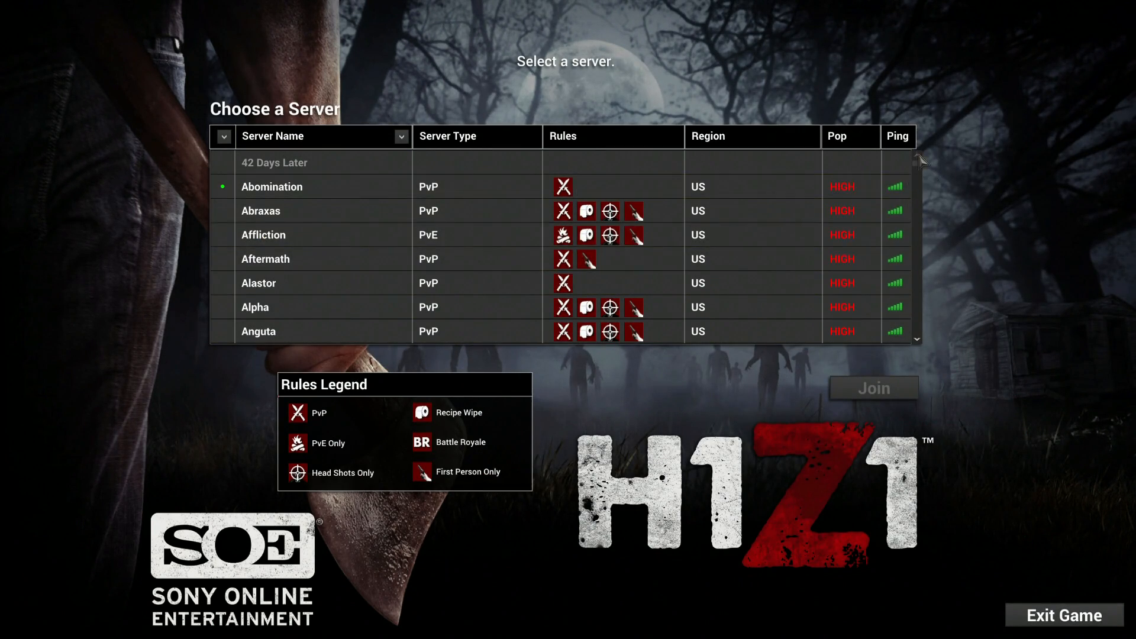
scroll(down, 3)
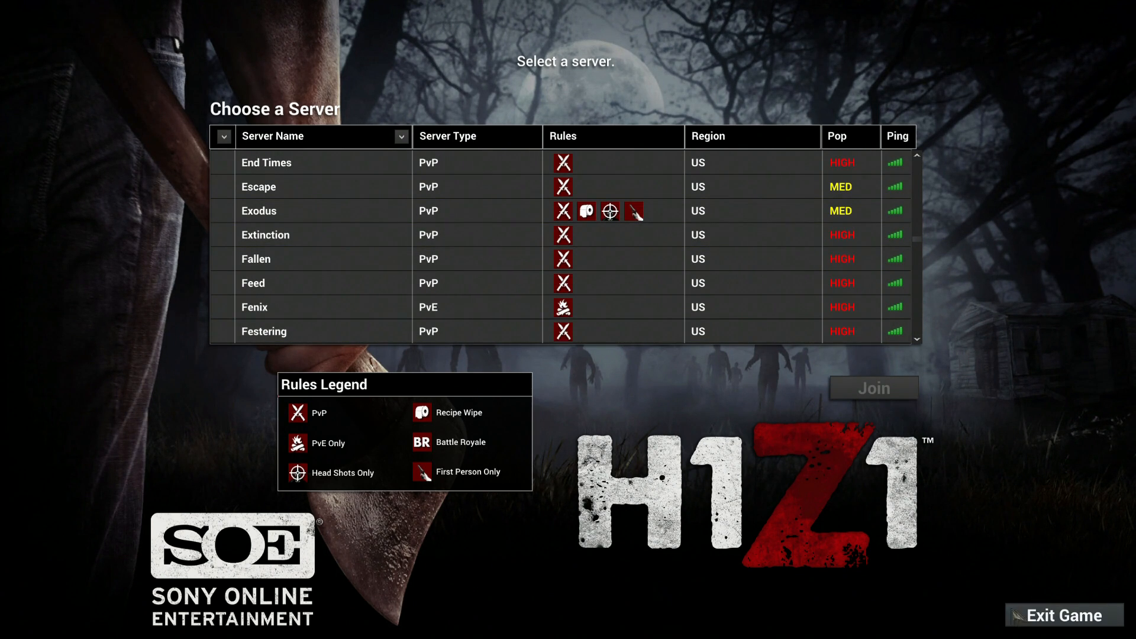
mouse_move(1062, 616)
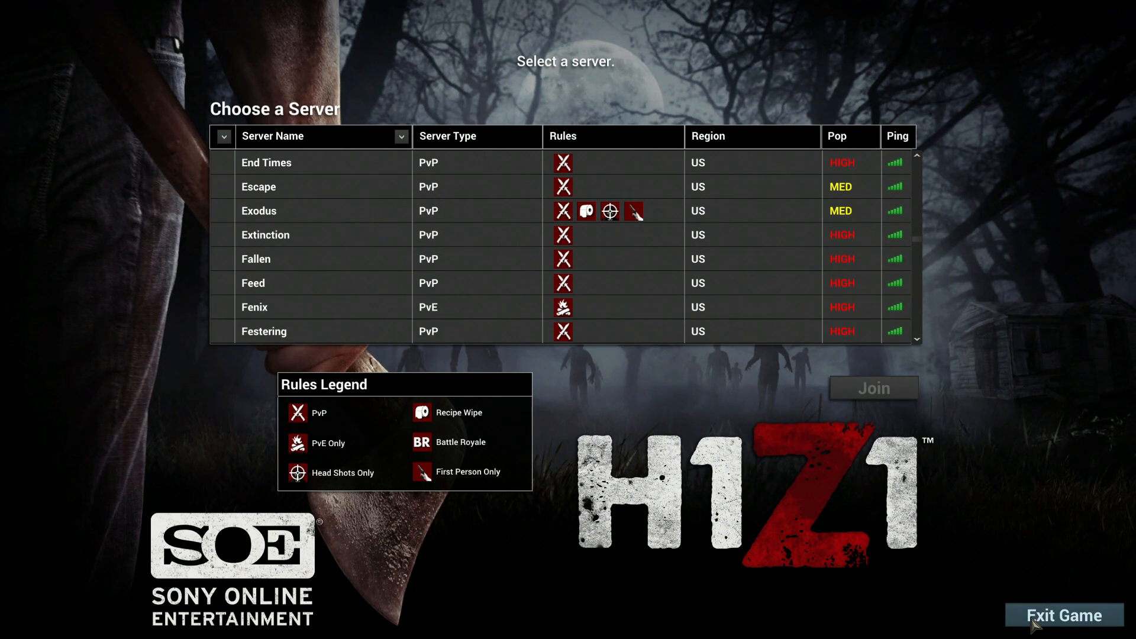
click(1062, 615)
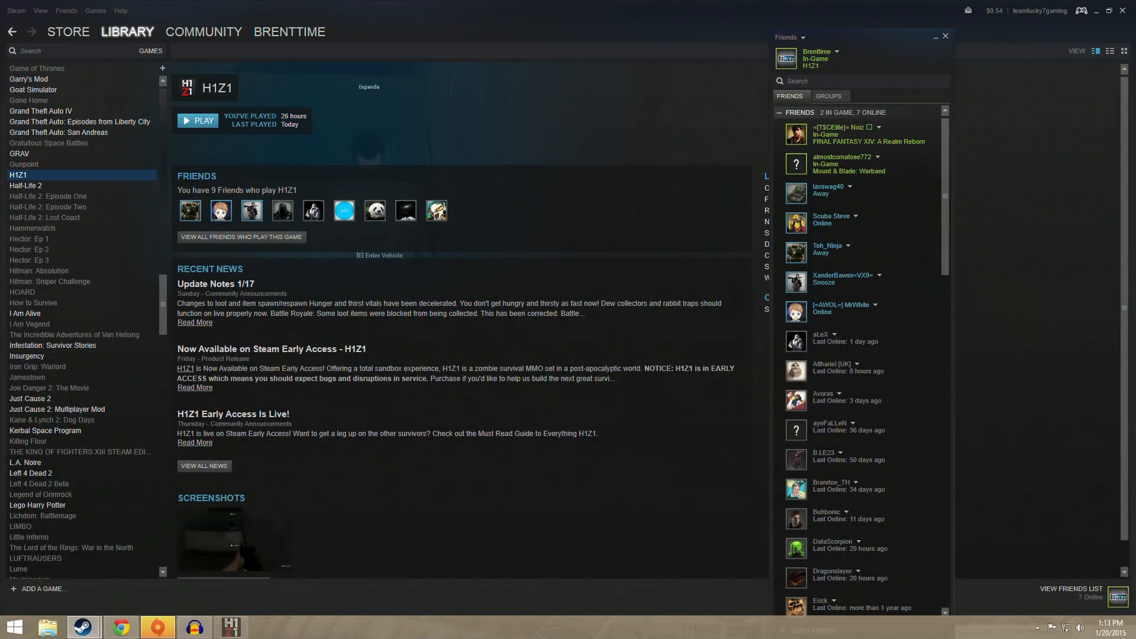
Step: Open H1Z1's Properties and browse to its local game files folder
right_click(17, 174)
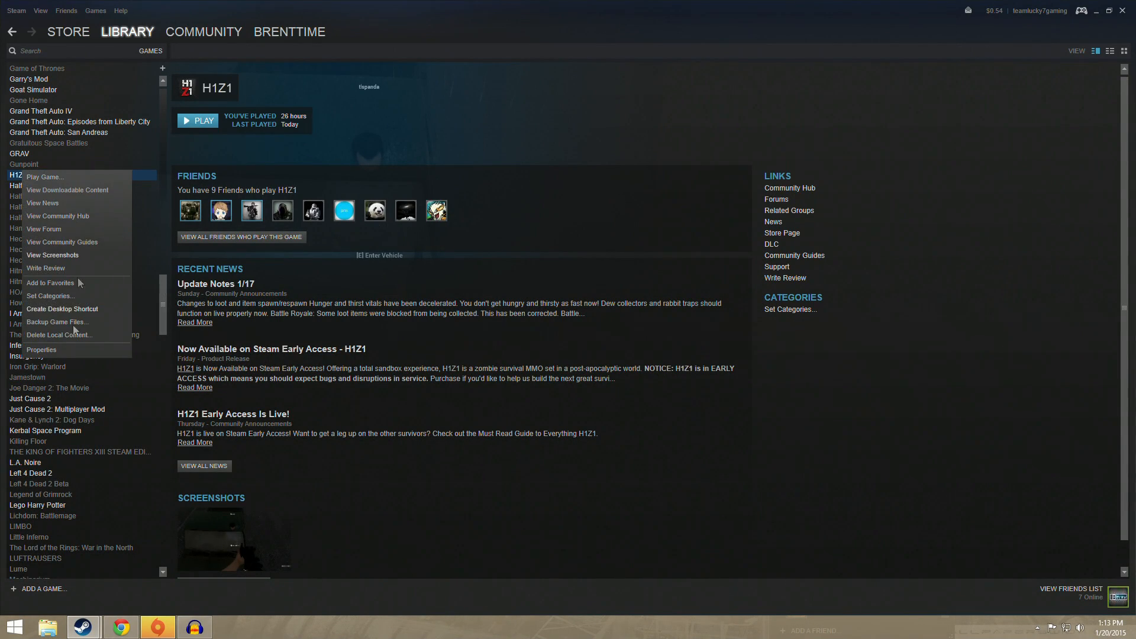
click(42, 349)
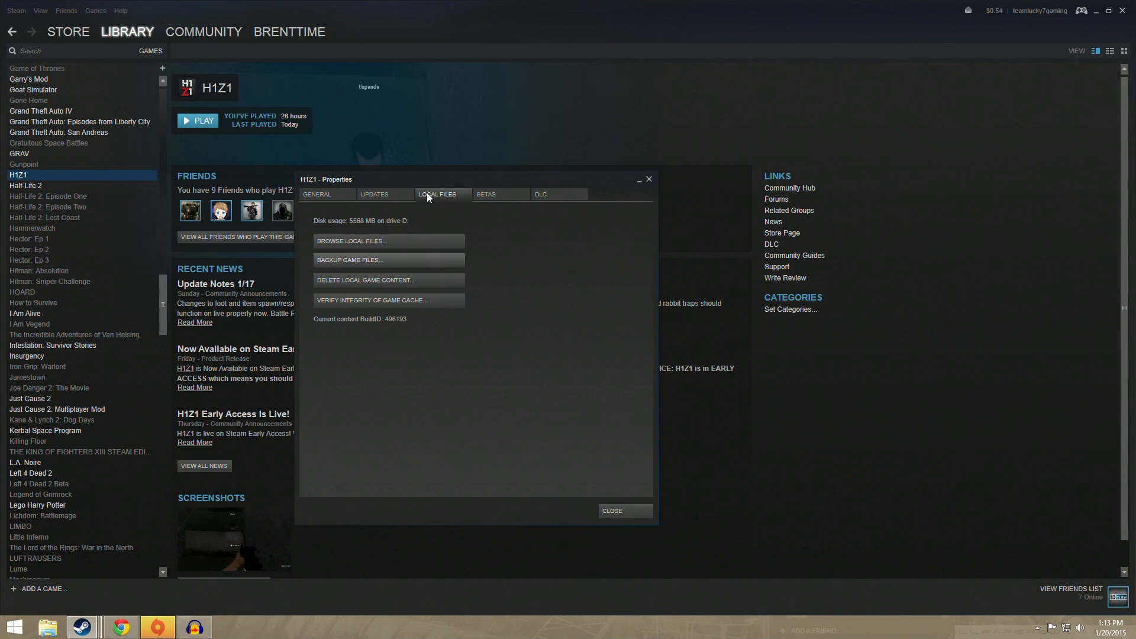
click(351, 241)
text(useroptions)
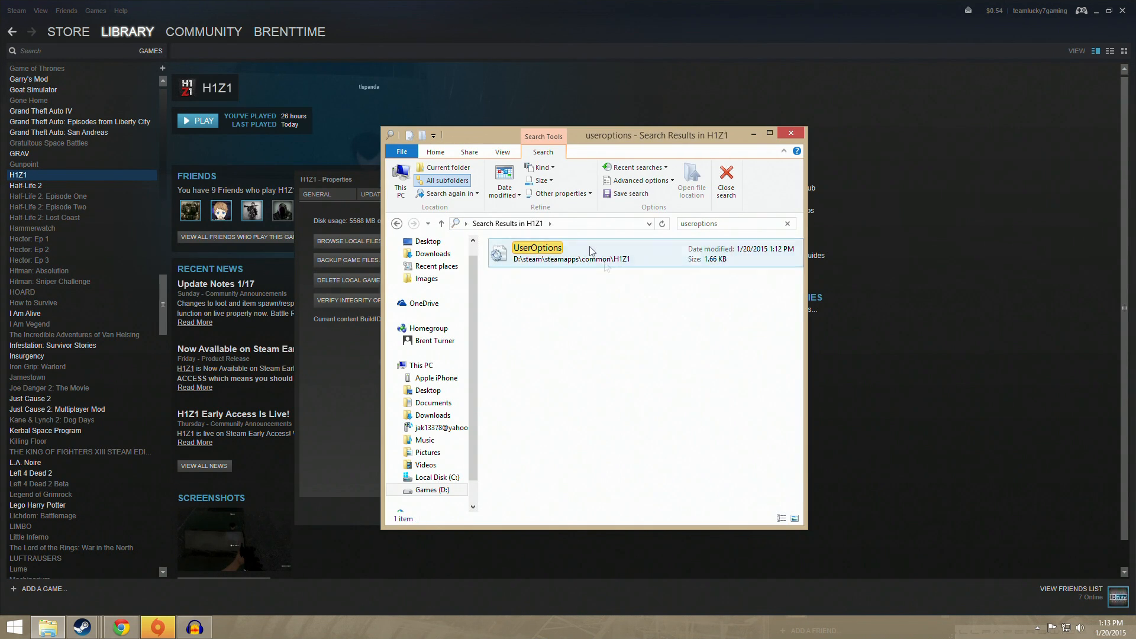
Step: Set Mode=Windowed and FullscreenMode=Fullscreen in UserOptions, then close Notepad
double_click(537, 252)
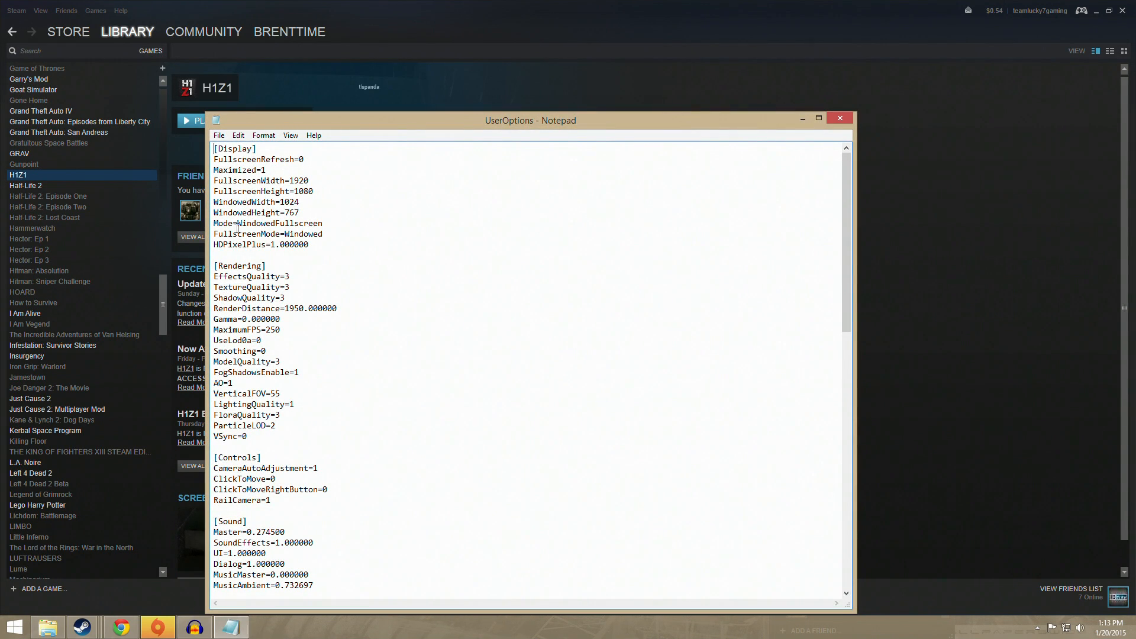
double_click(299, 223)
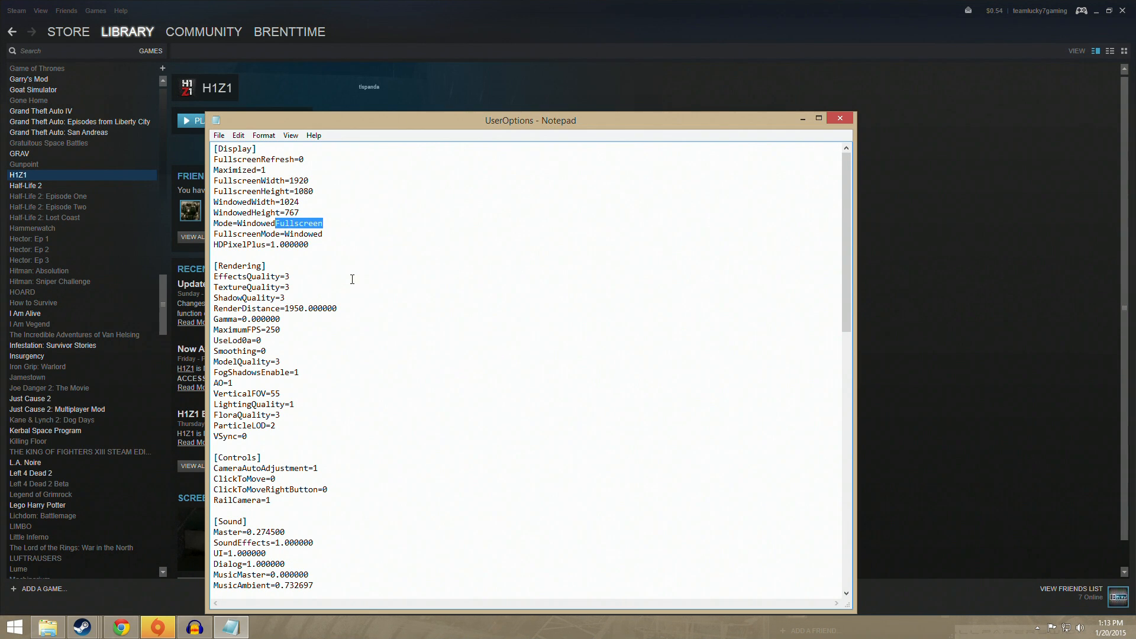
double_click(303, 233)
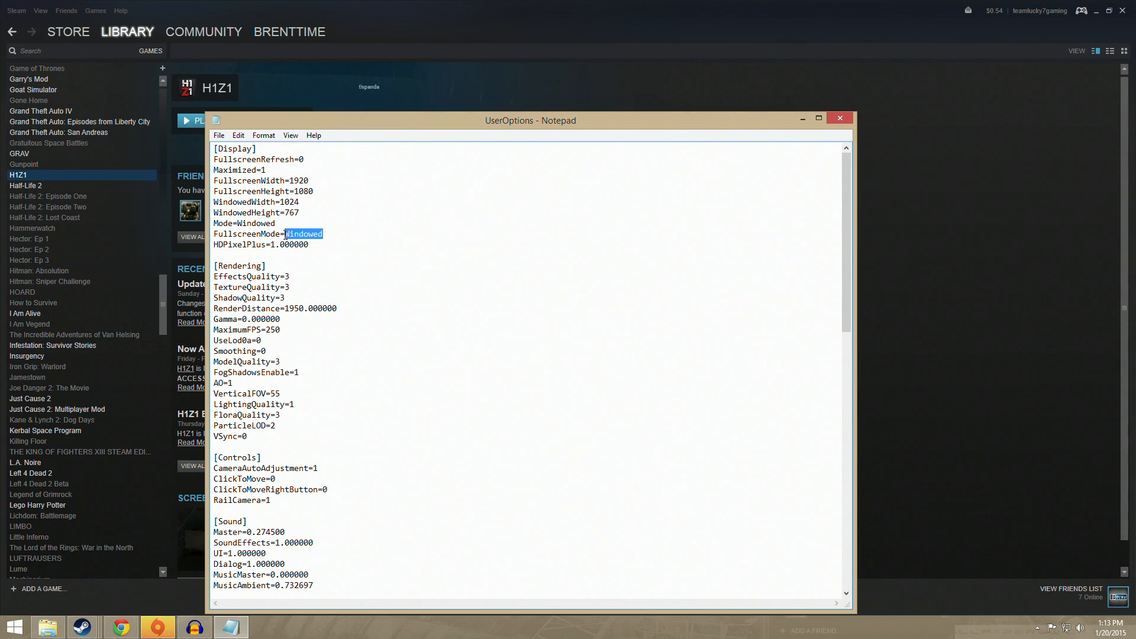
text(Fullscreen)
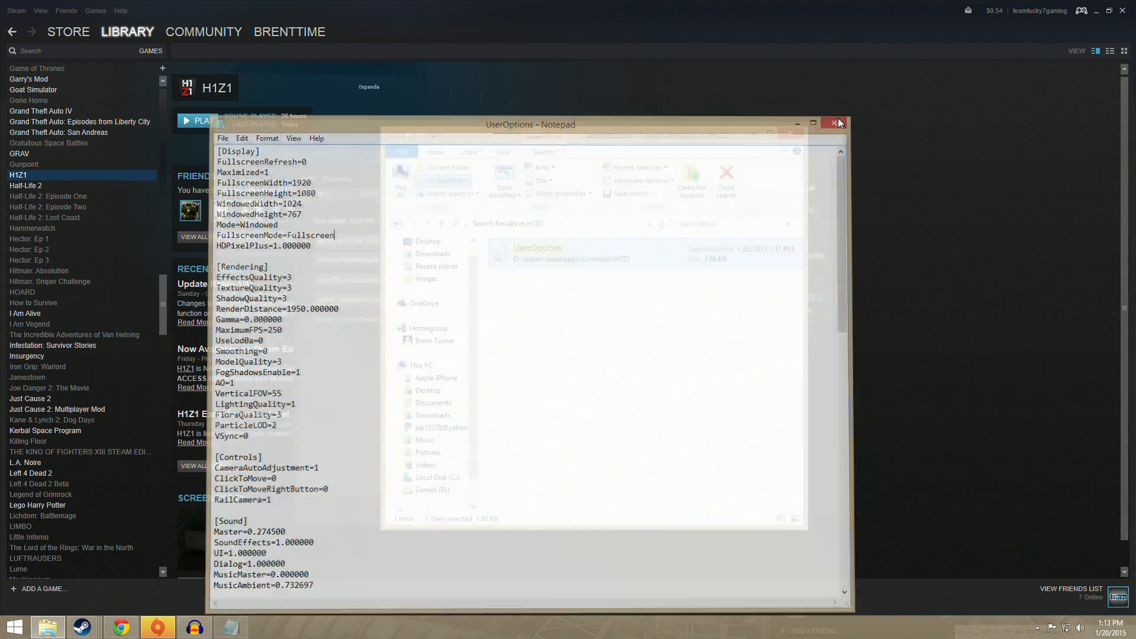
click(834, 123)
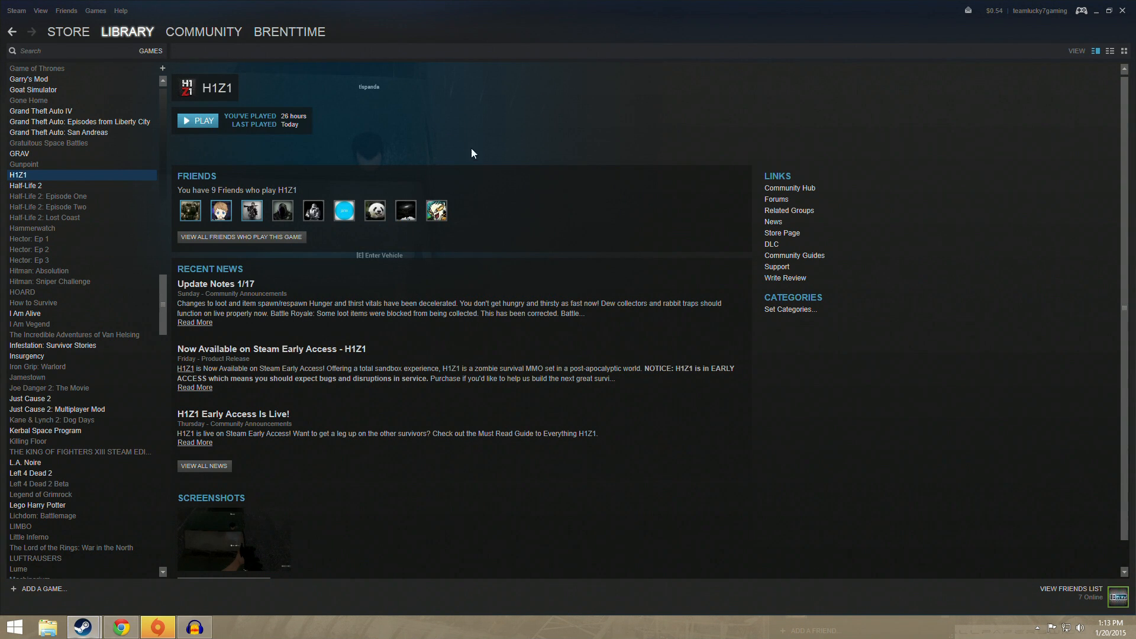
Step: Relaunch H1Z1 from the Steam library and the launcher's PLAY button
click(197, 120)
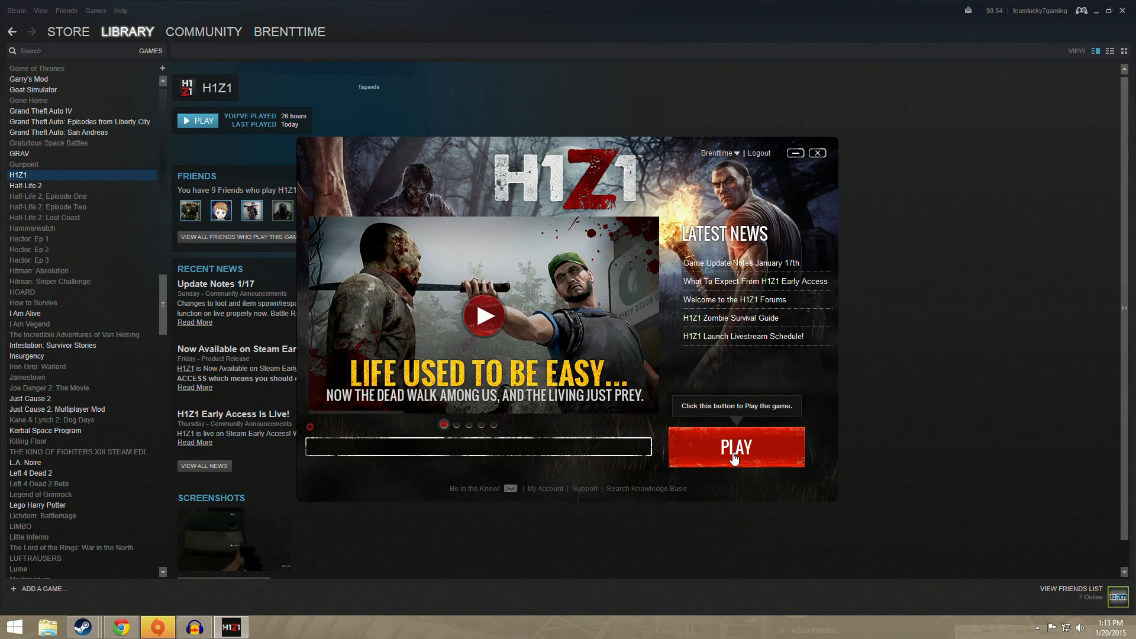
click(735, 446)
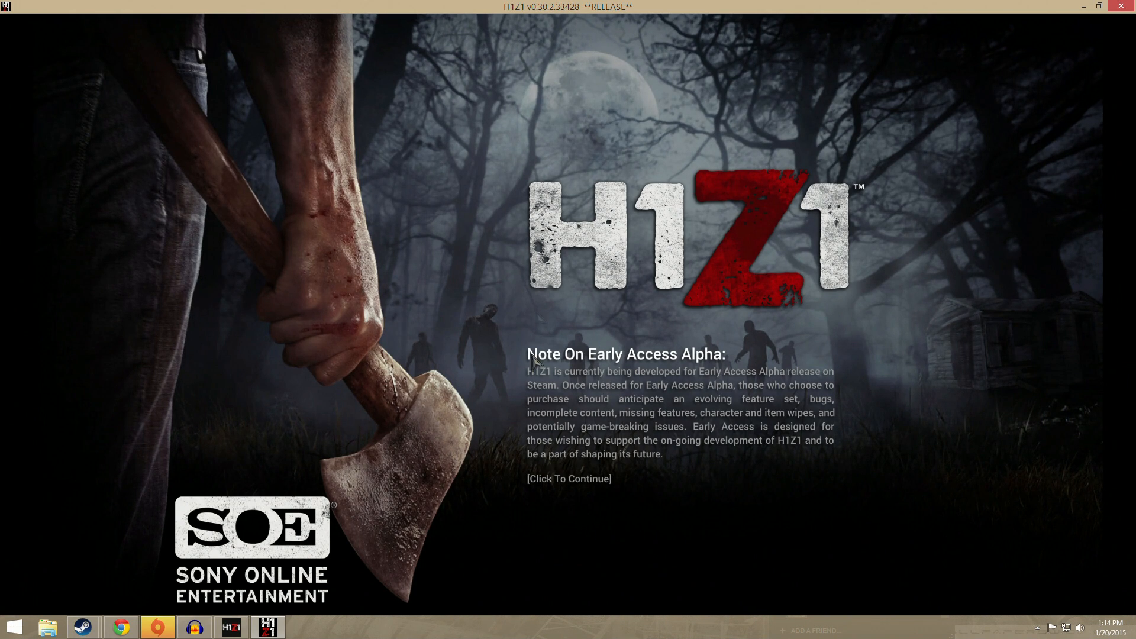
Step: Continue past the early access note to the windowed Choose a Server list
click(568, 478)
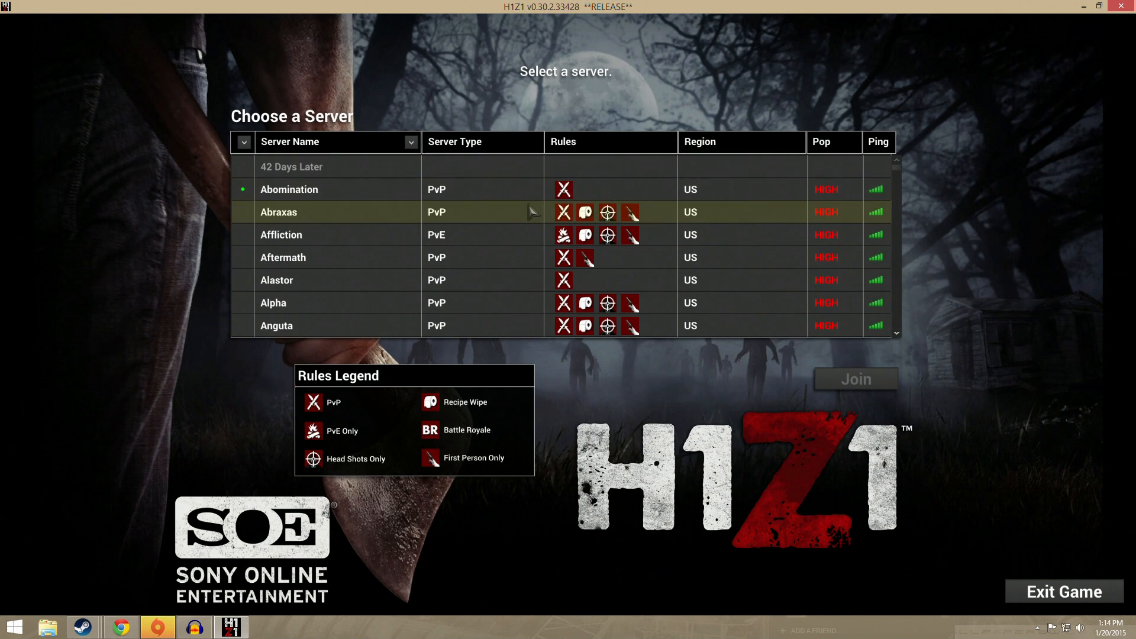
mouse_move(674, 212)
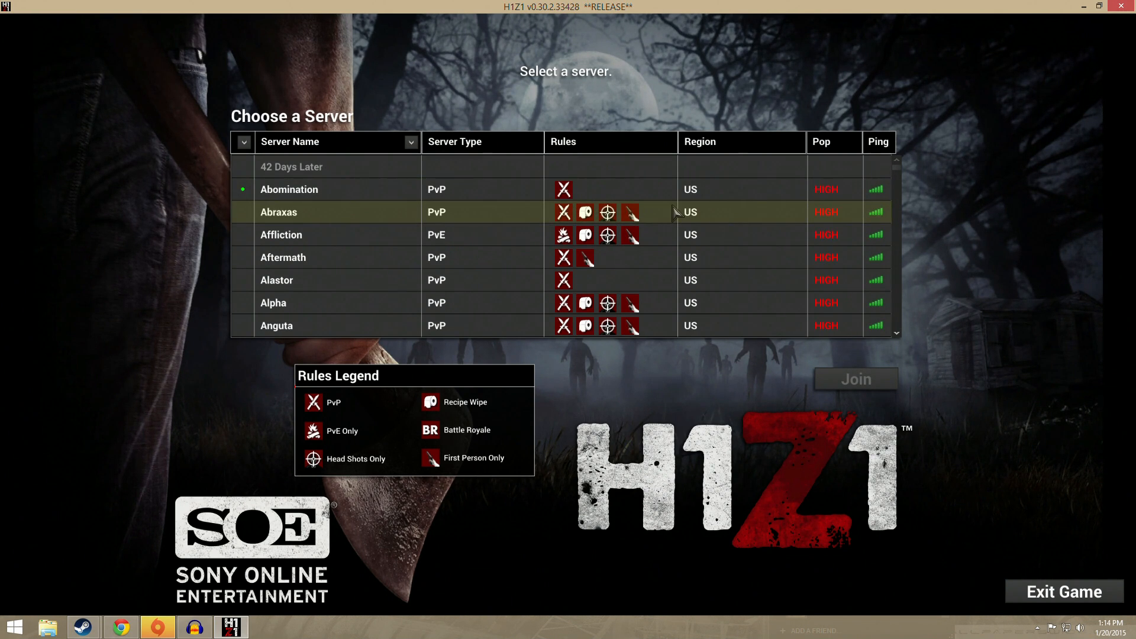
mouse_move(707, 375)
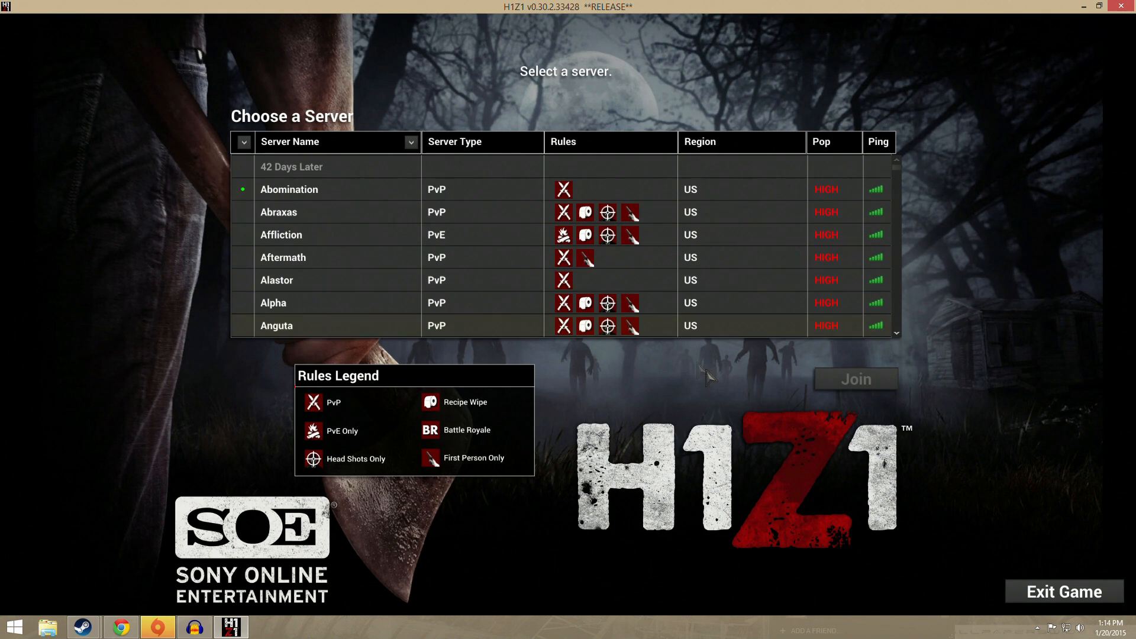
mouse_move(985, 601)
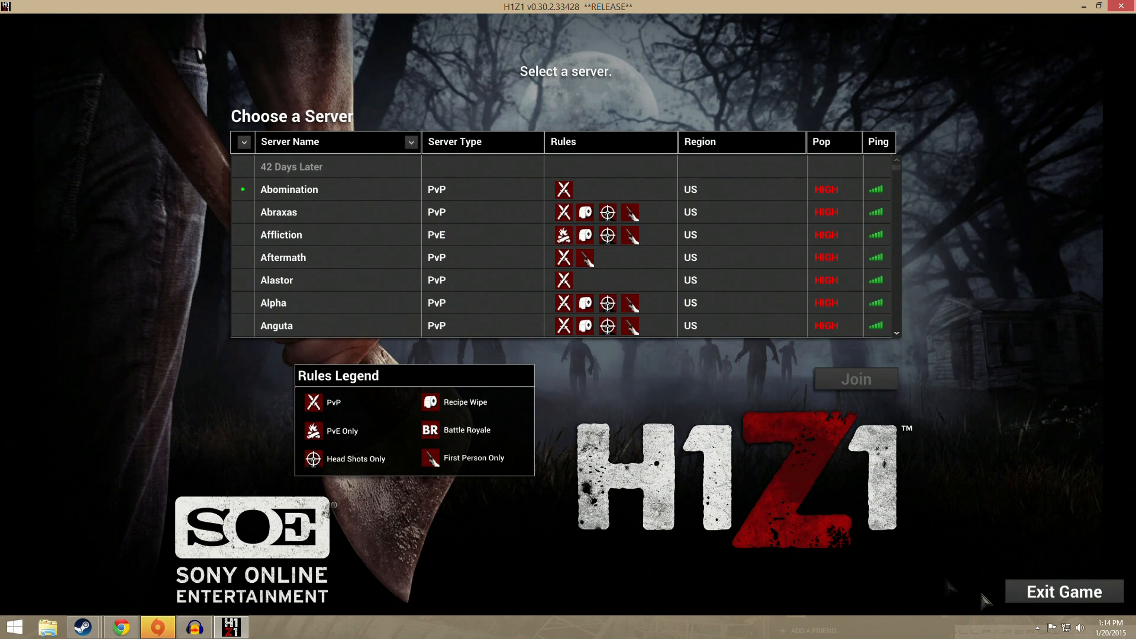
mouse_move(1035, 565)
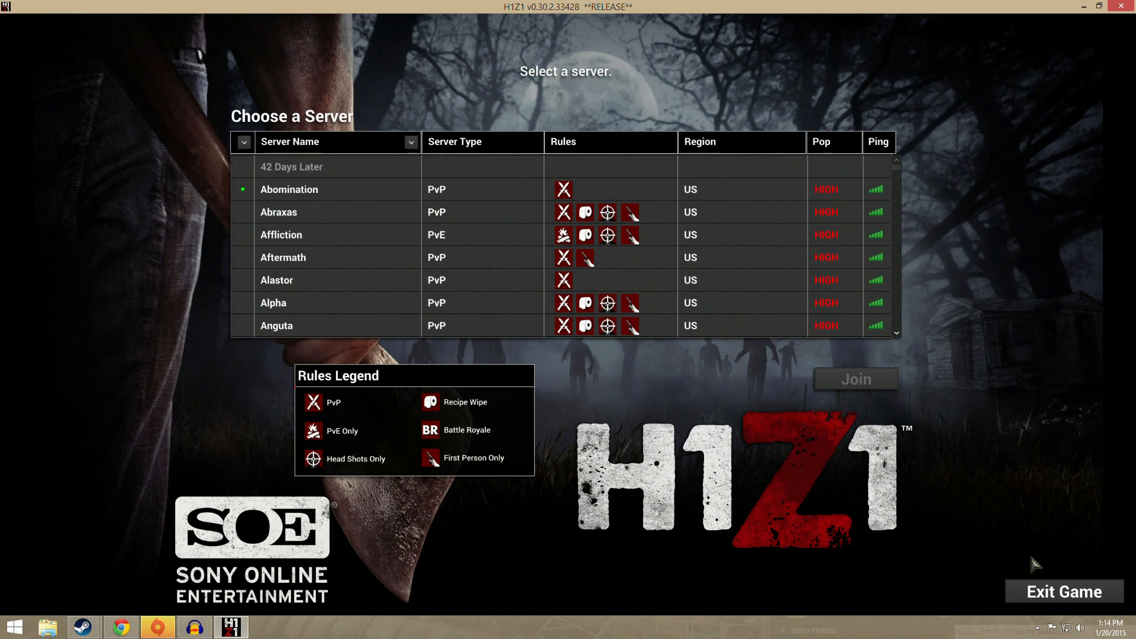
mouse_move(1006, 577)
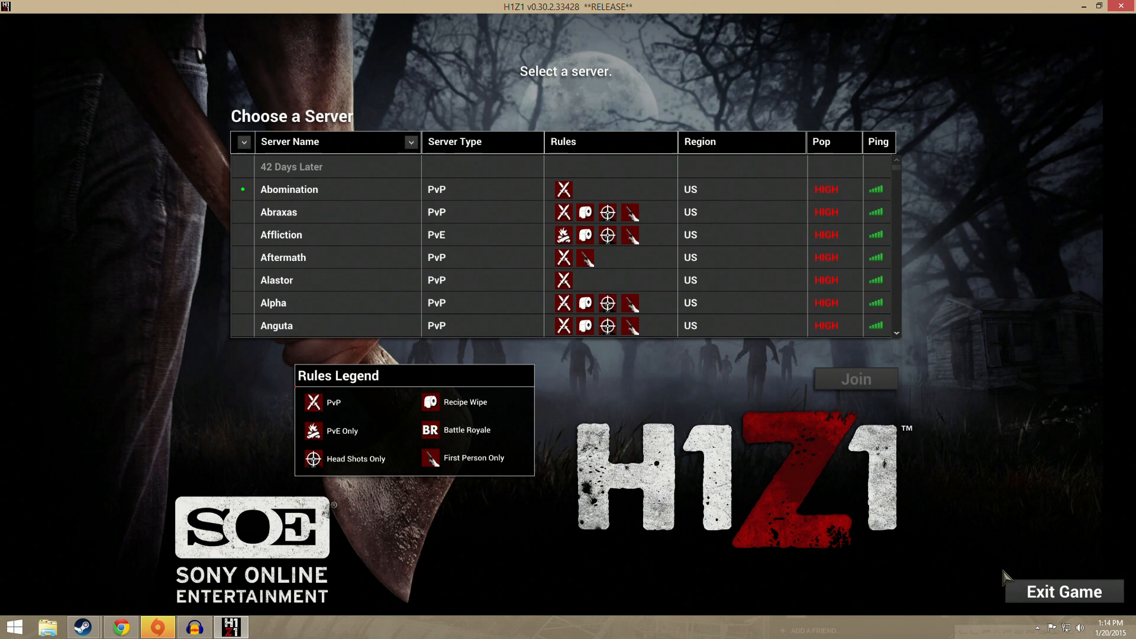
mouse_move(1029, 592)
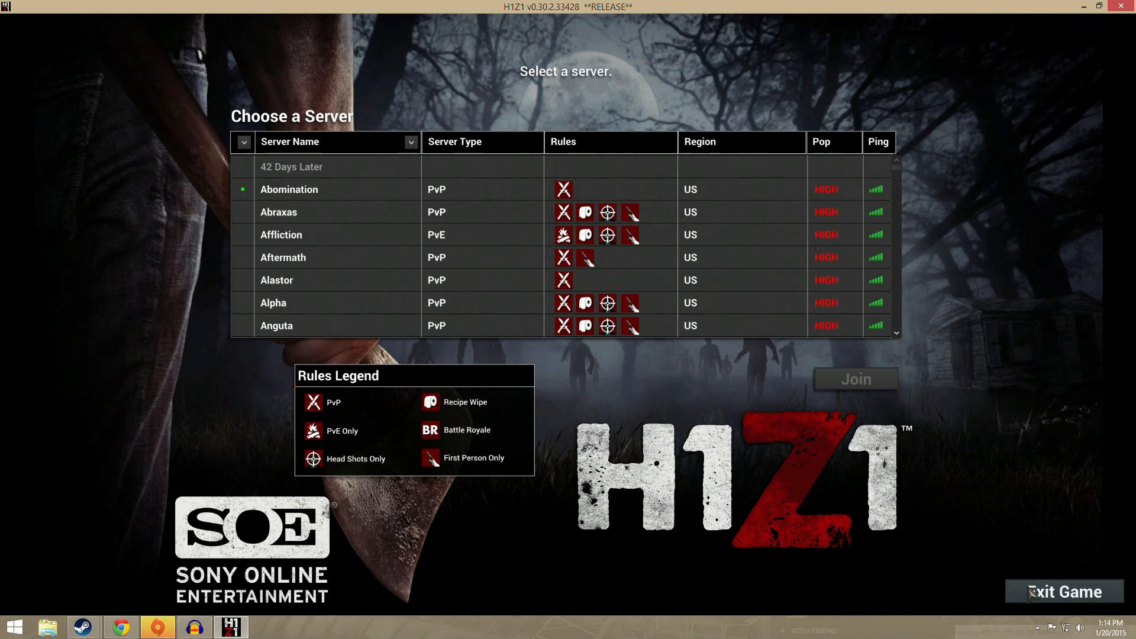